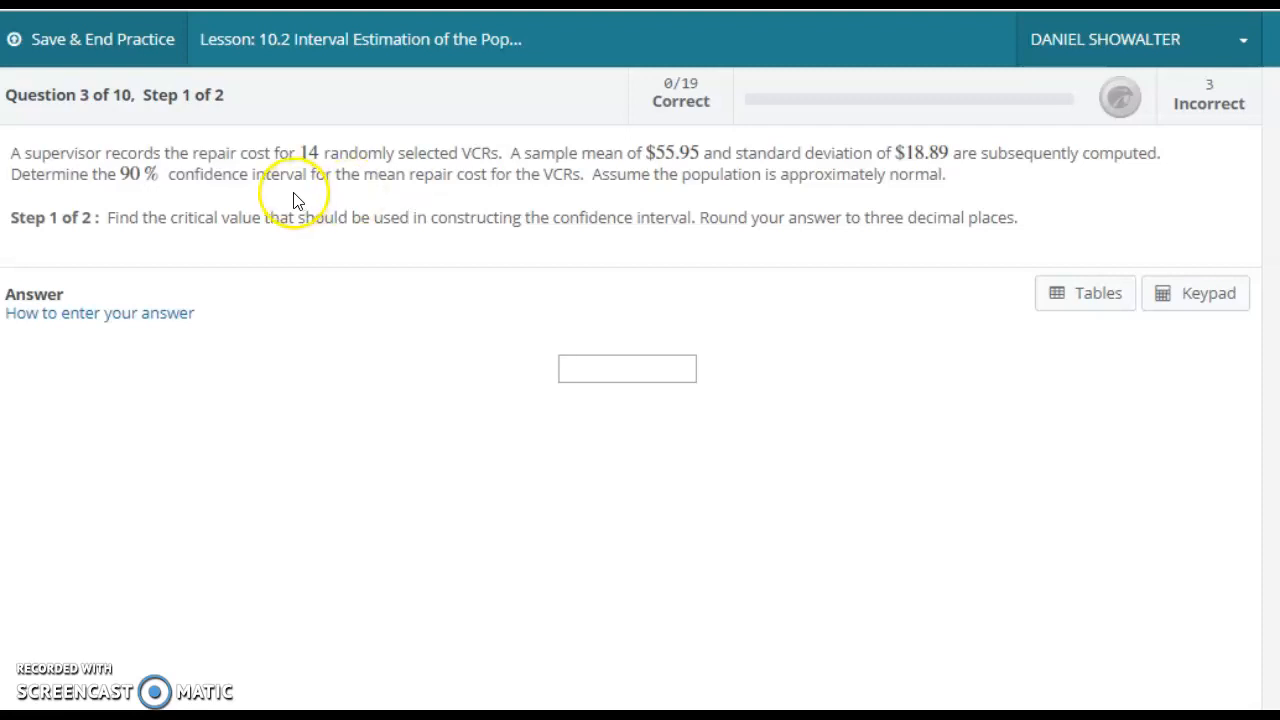
{"action": "mouse_move", "coordinate": [88, 148]}
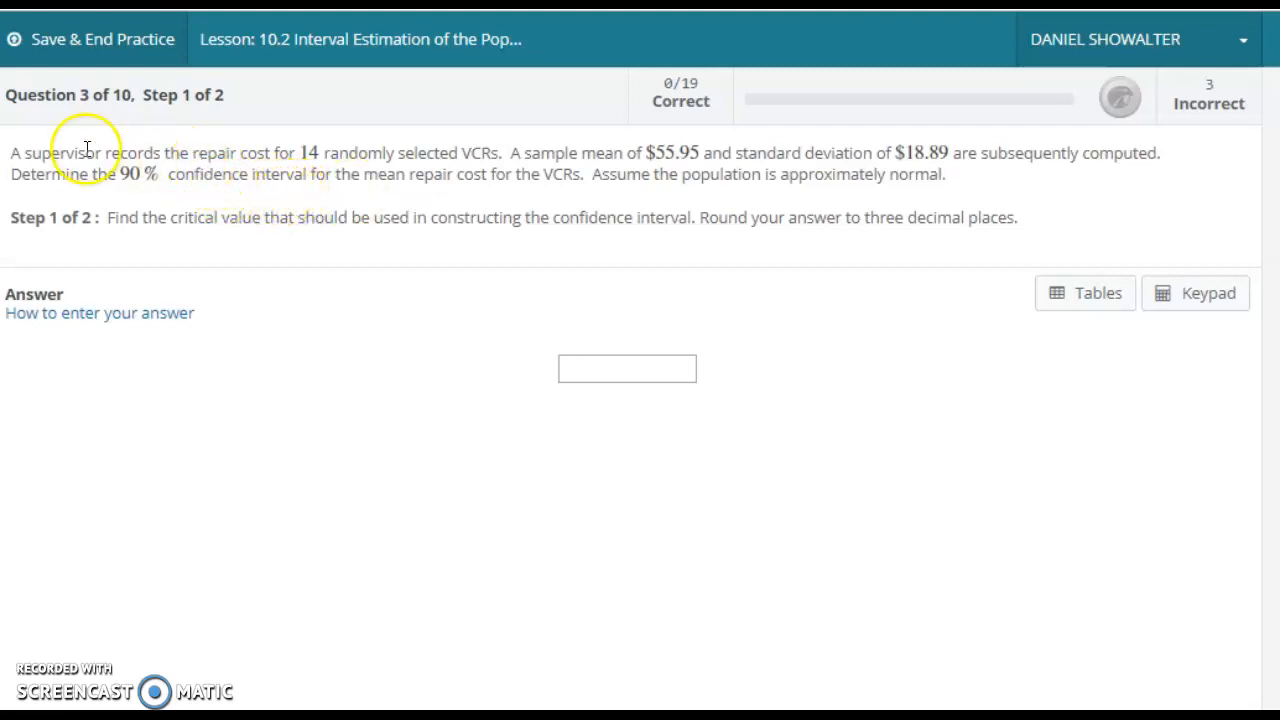
{"action": "mouse_move", "coordinate": [168, 190]}
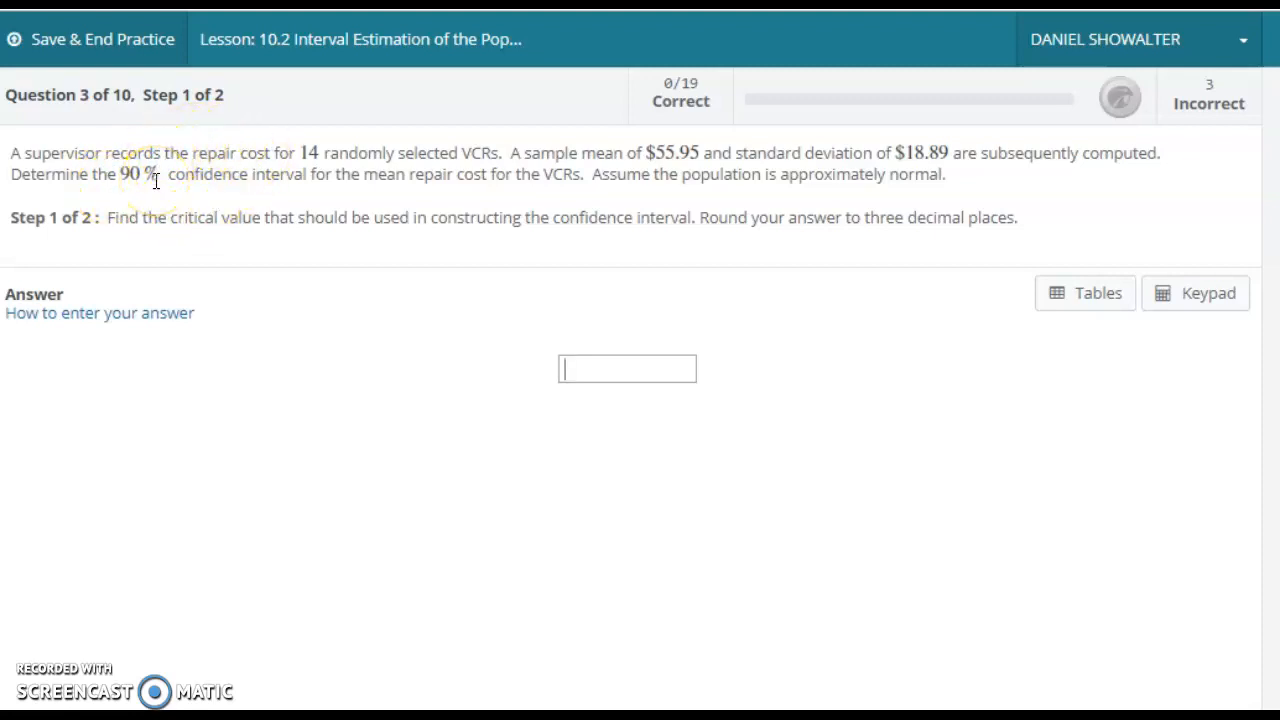
{"action": "mouse_move", "coordinate": [1098, 292]}
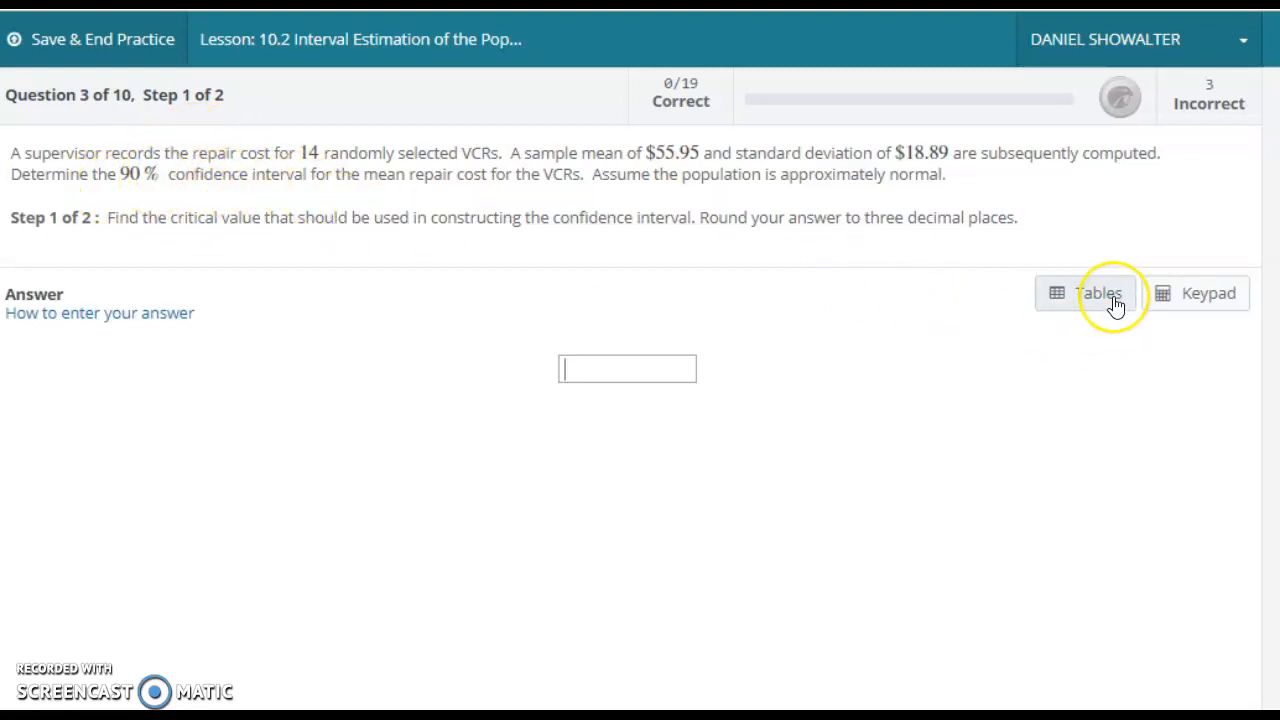
Look up the two-tailed t critical value 1.771 at DF 13 under the 0.1 column
{"action": "left_click", "coordinate": [1100, 292]}
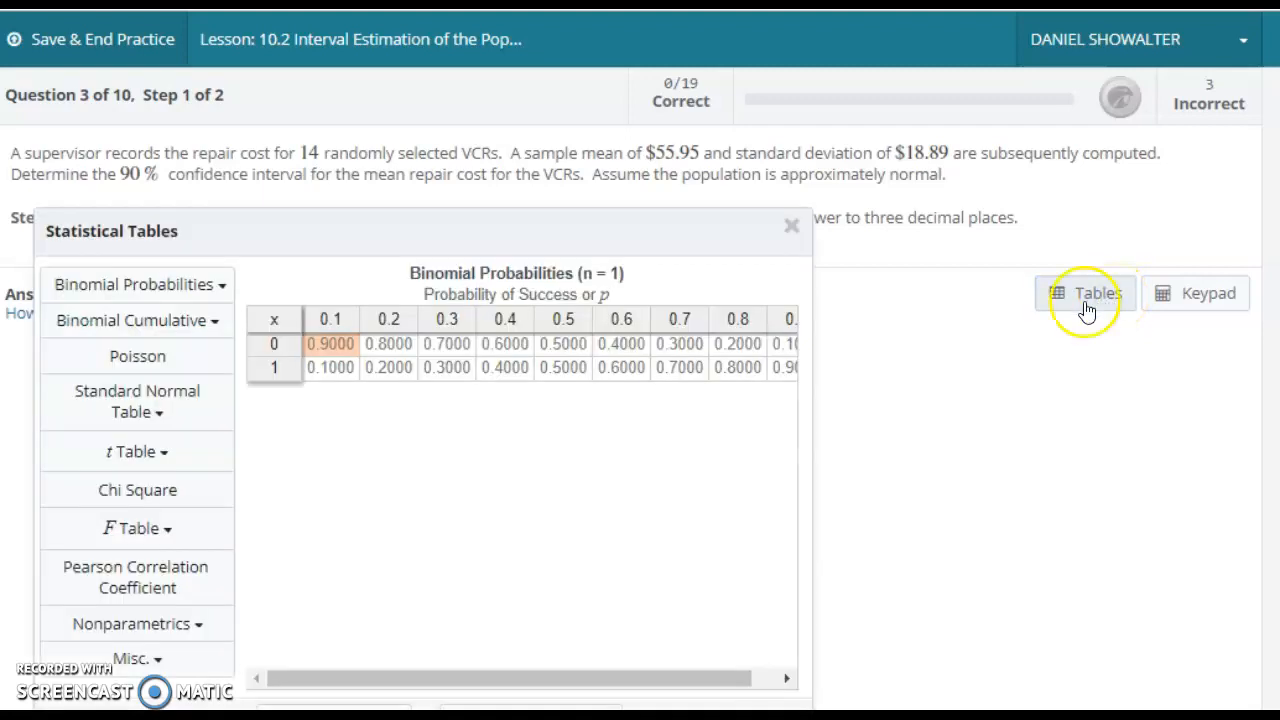
{"action": "mouse_move", "coordinate": [240, 390]}
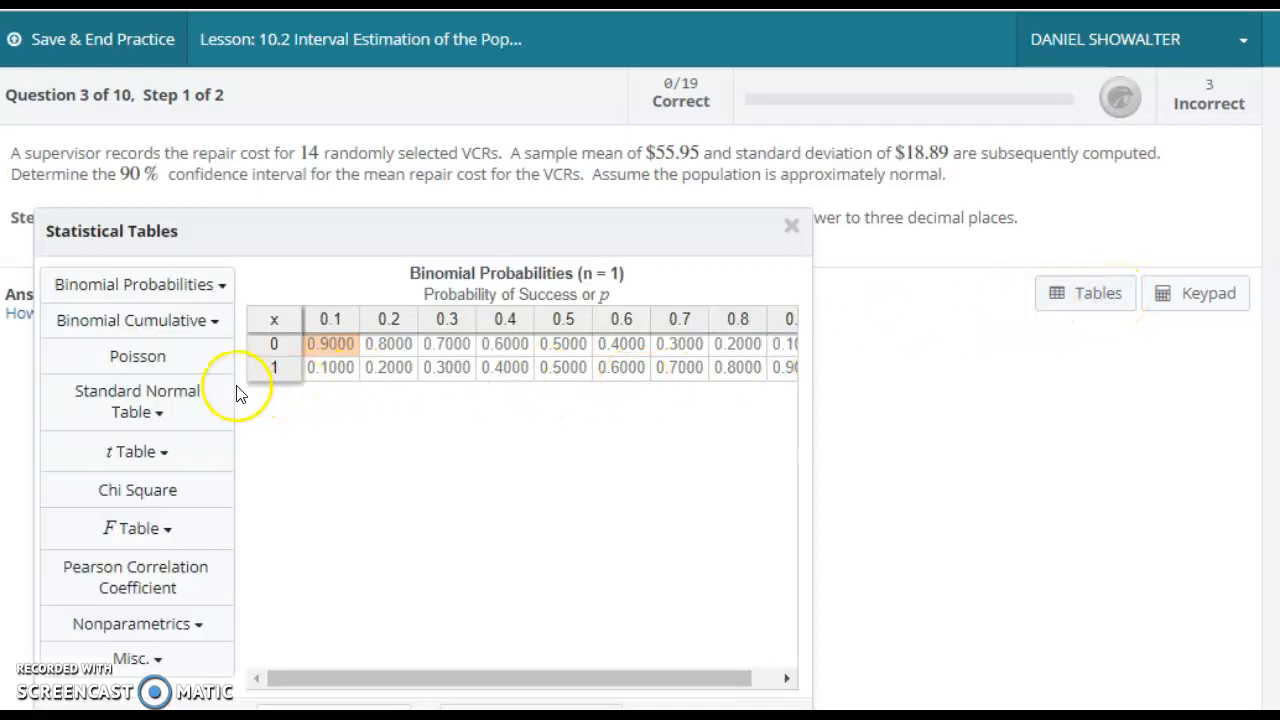
{"action": "left_click", "coordinate": [136, 452]}
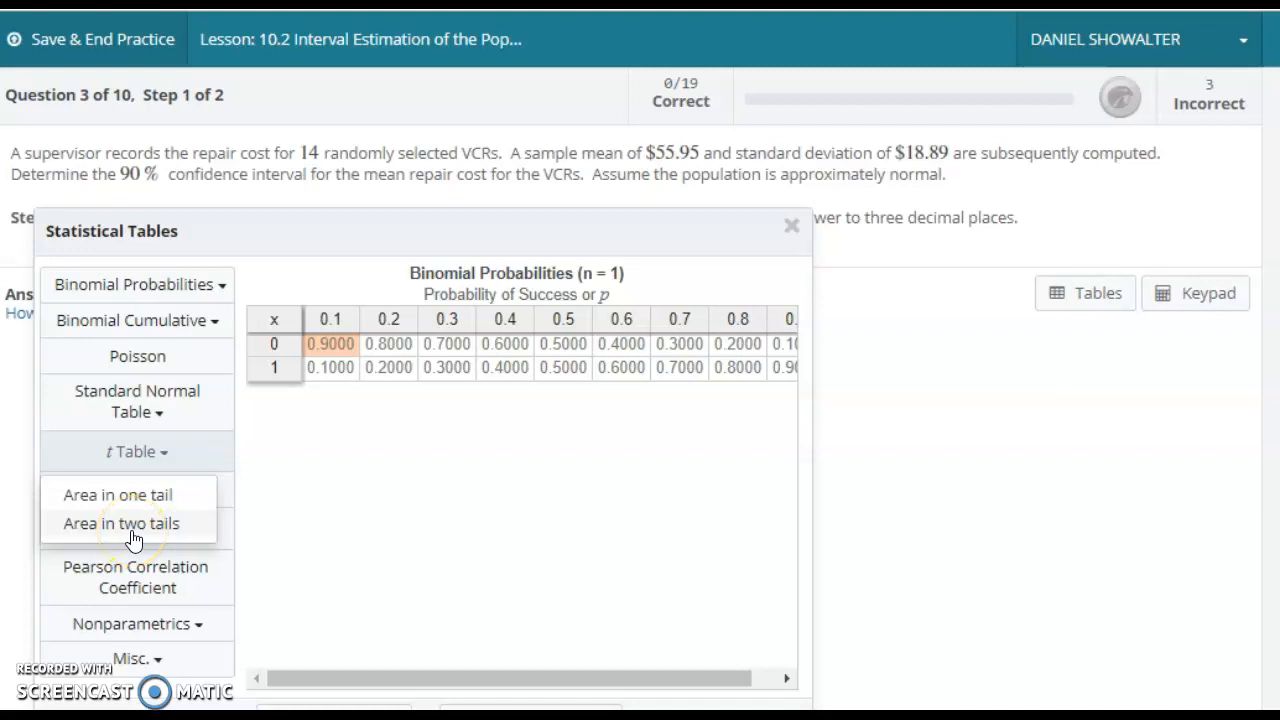
{"action": "mouse_move", "coordinate": [64, 528]}
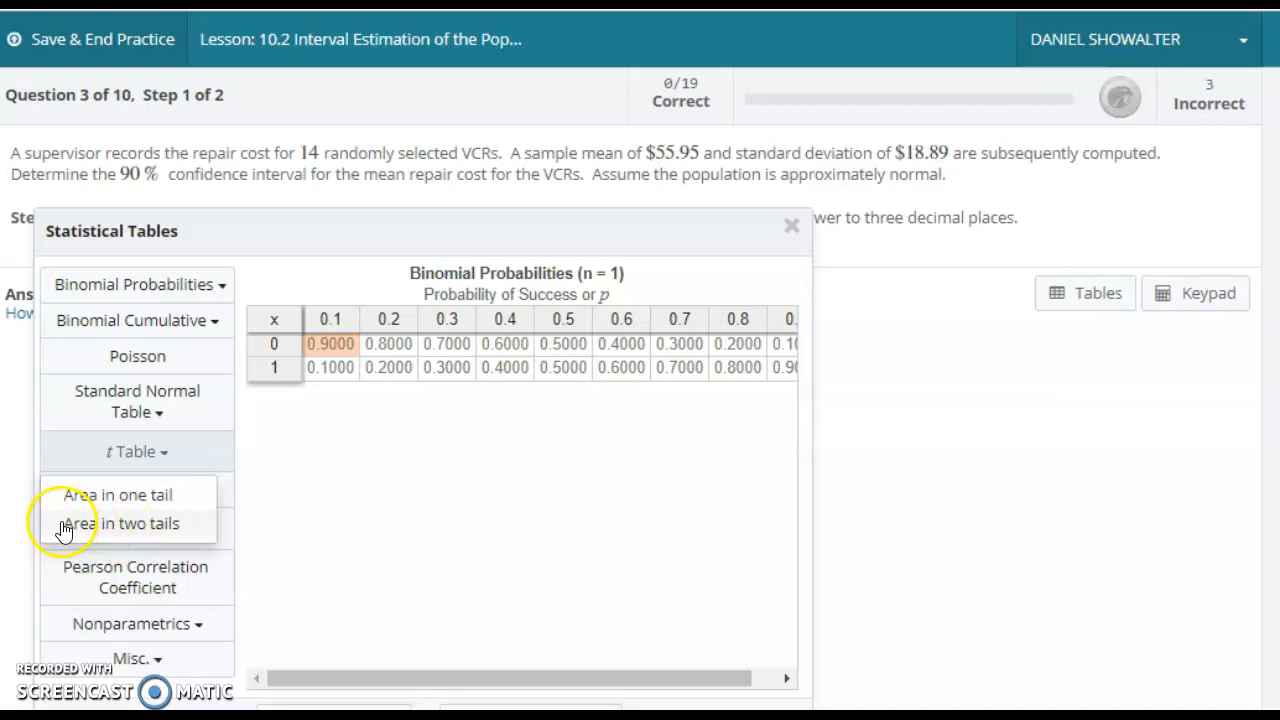
{"action": "left_click", "coordinate": [124, 524]}
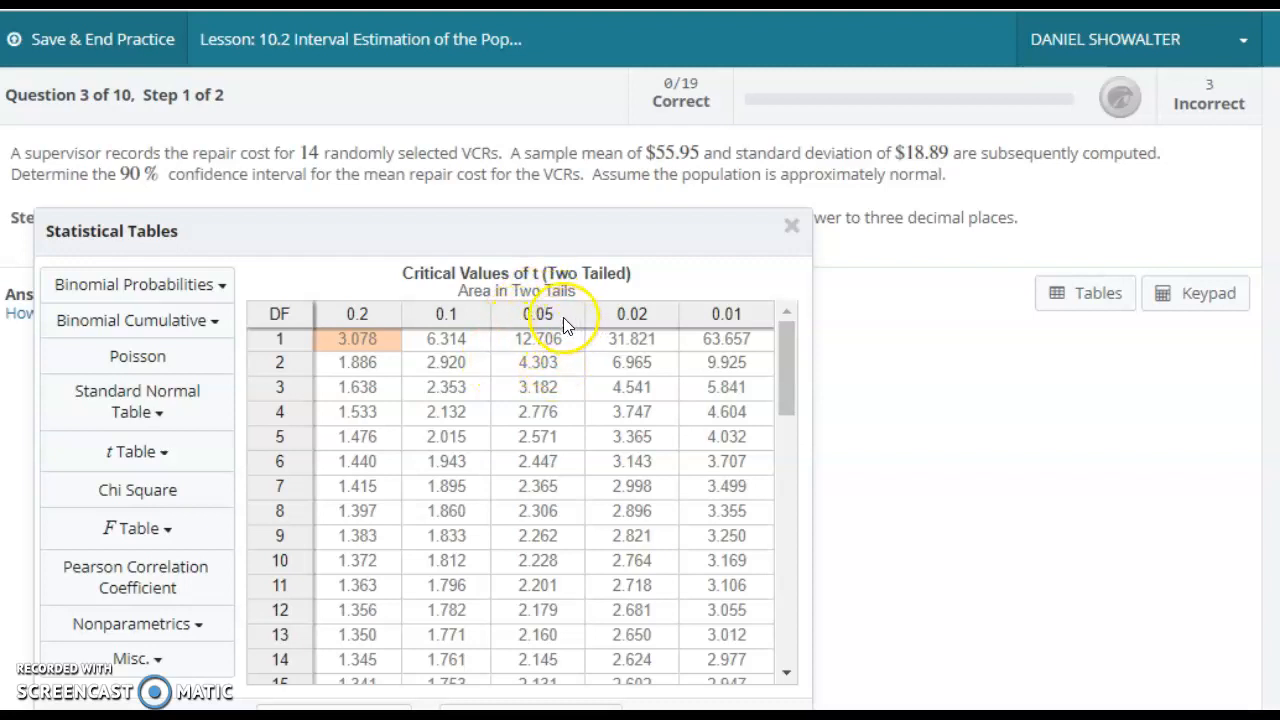
{"action": "mouse_move", "coordinate": [140, 204]}
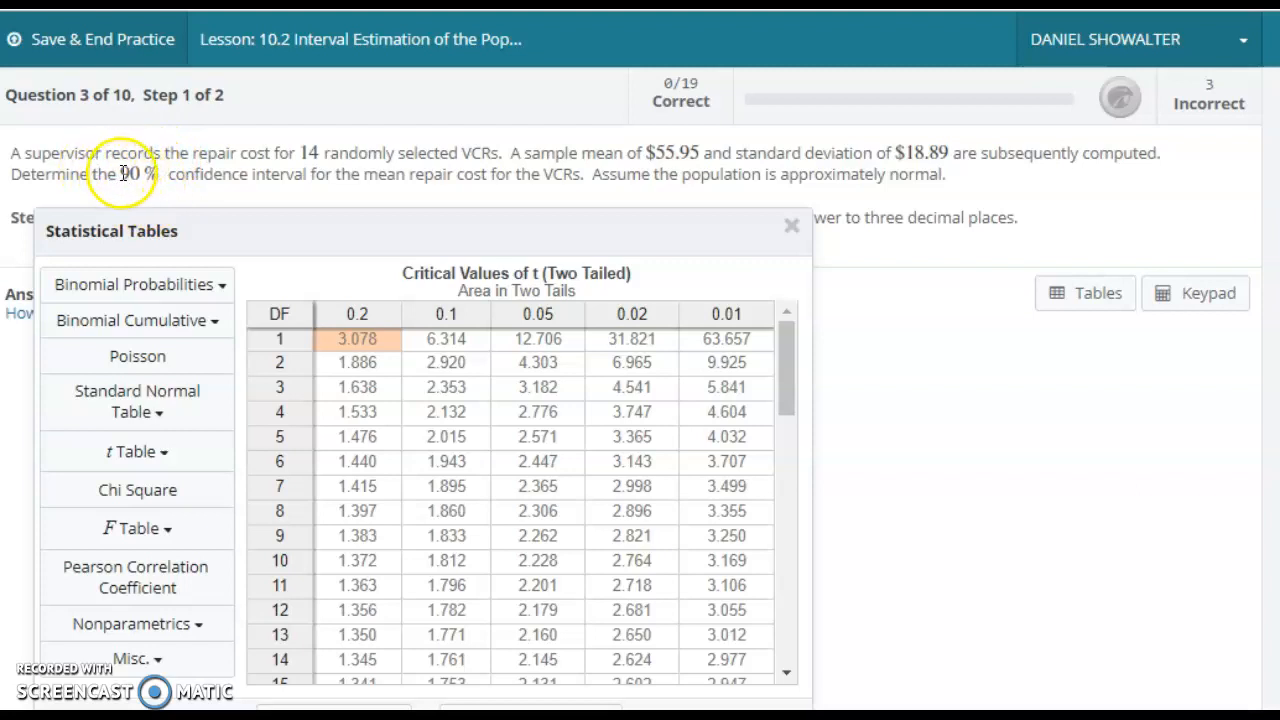
{"action": "mouse_move", "coordinate": [424, 336]}
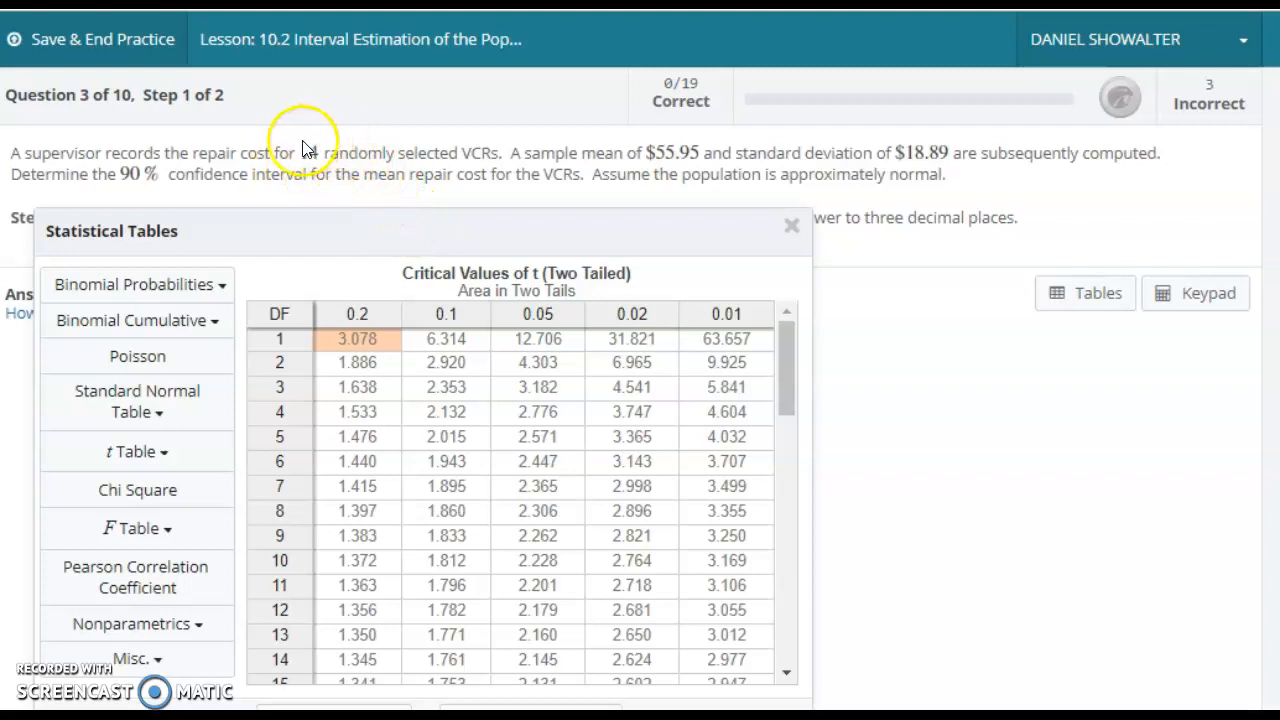
{"action": "mouse_move", "coordinate": [436, 558]}
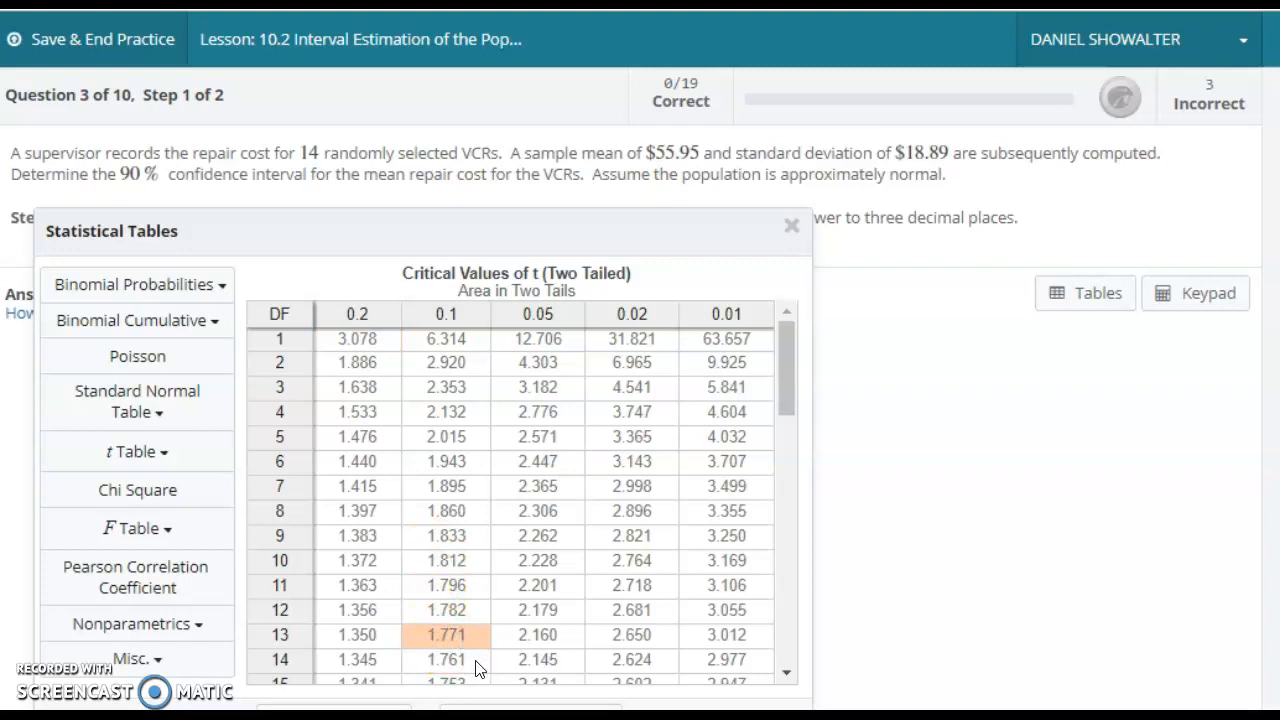
Close the tables and enter 1.771 as the Step 1 critical value
{"action": "left_click", "coordinate": [792, 224]}
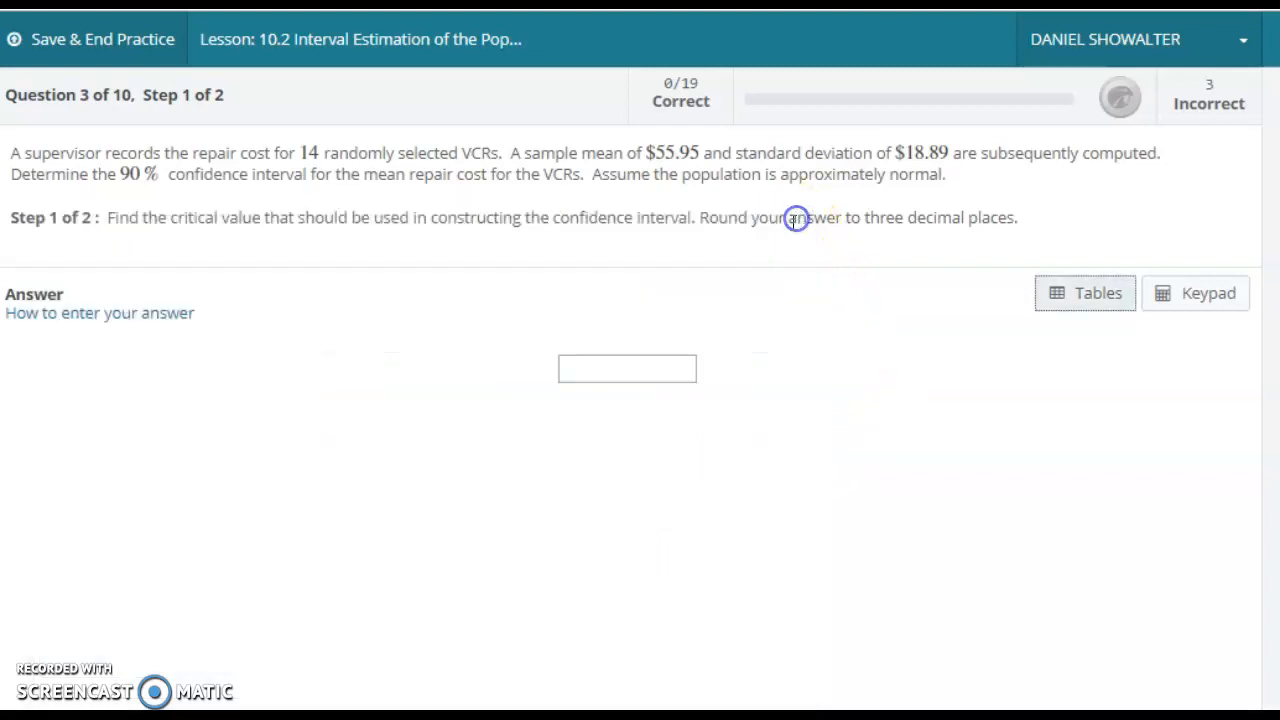
{"action": "type", "text": "1"}
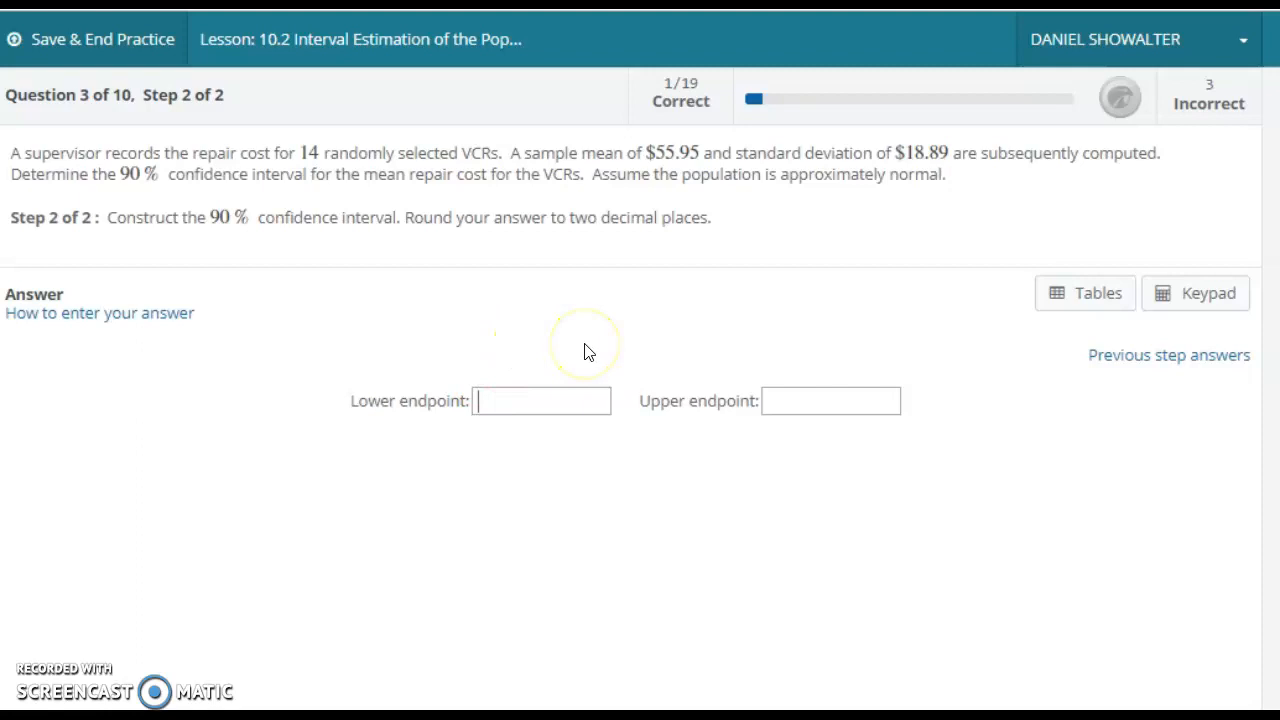
{"action": "mouse_move", "coordinate": [600, 270]}
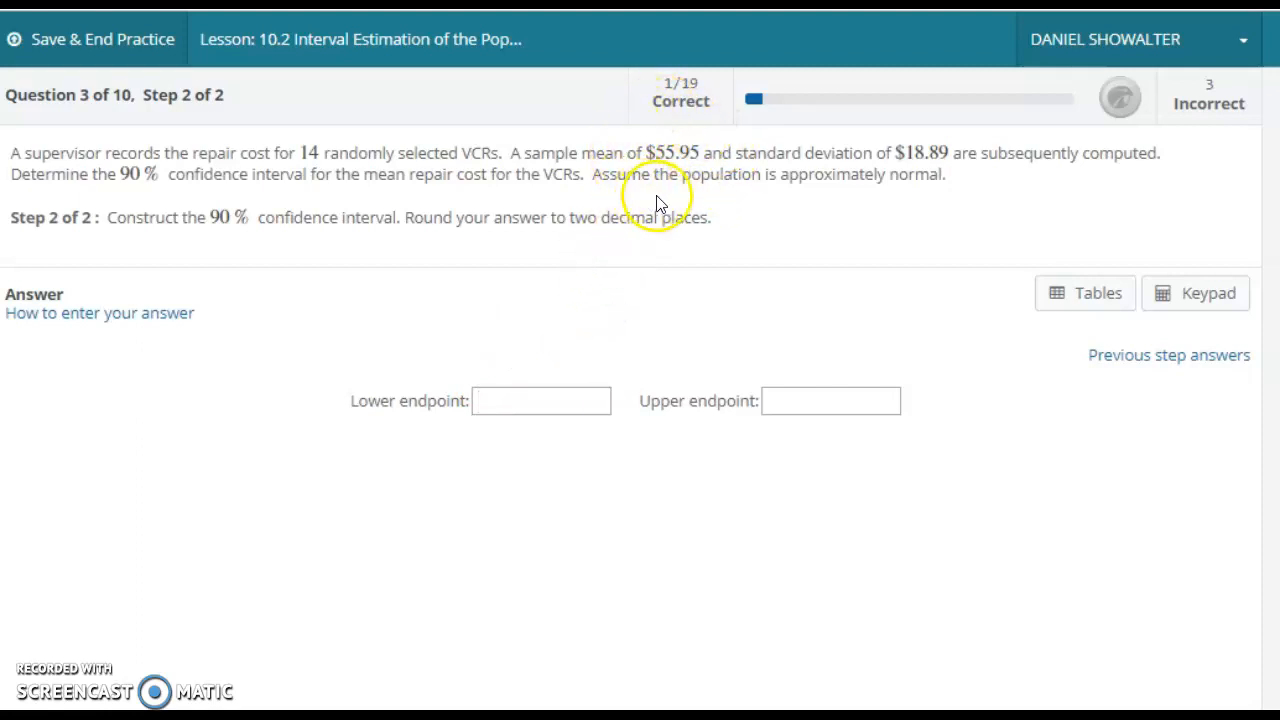
{"action": "mouse_move", "coordinate": [658, 176]}
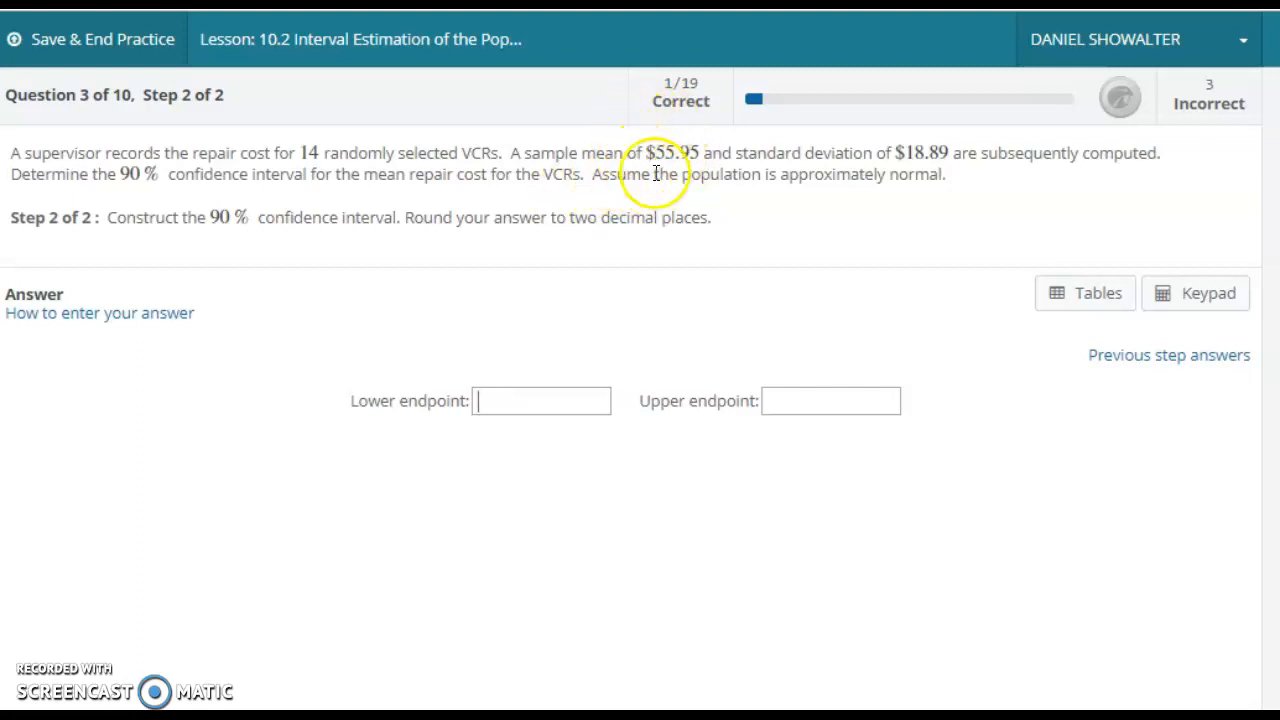
{"action": "mouse_move", "coordinate": [664, 180]}
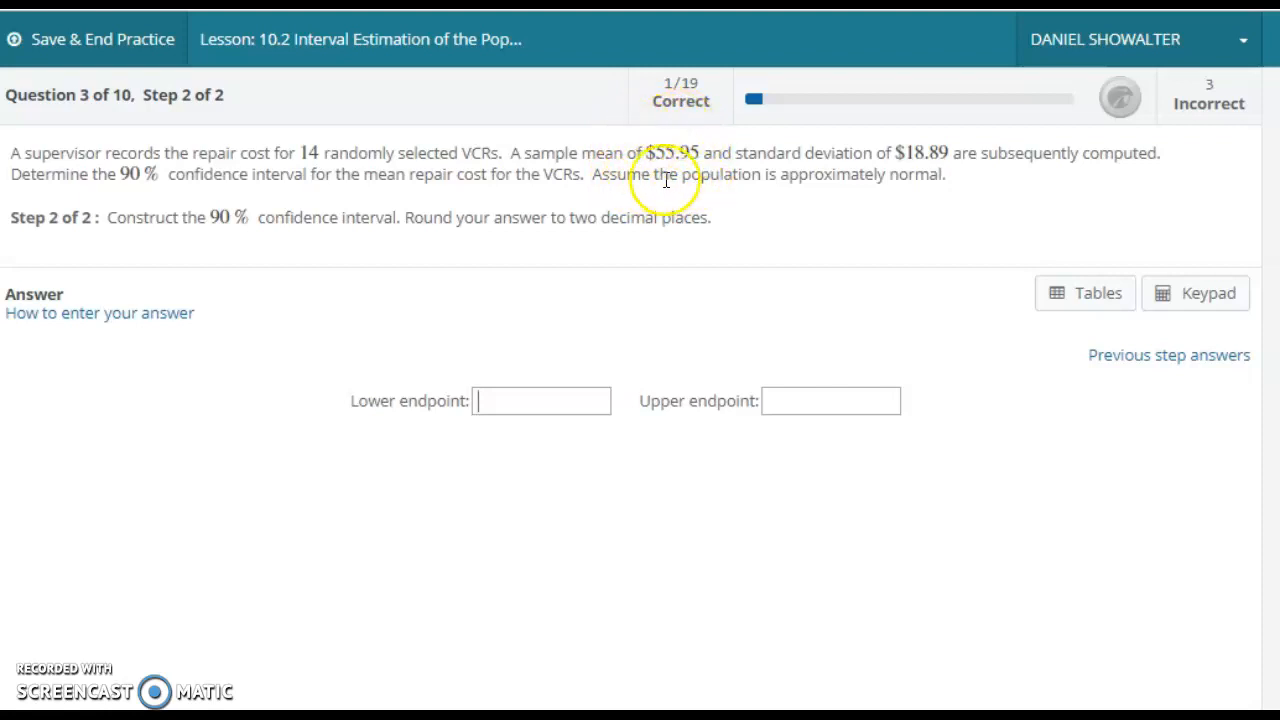
{"action": "mouse_move", "coordinate": [678, 136]}
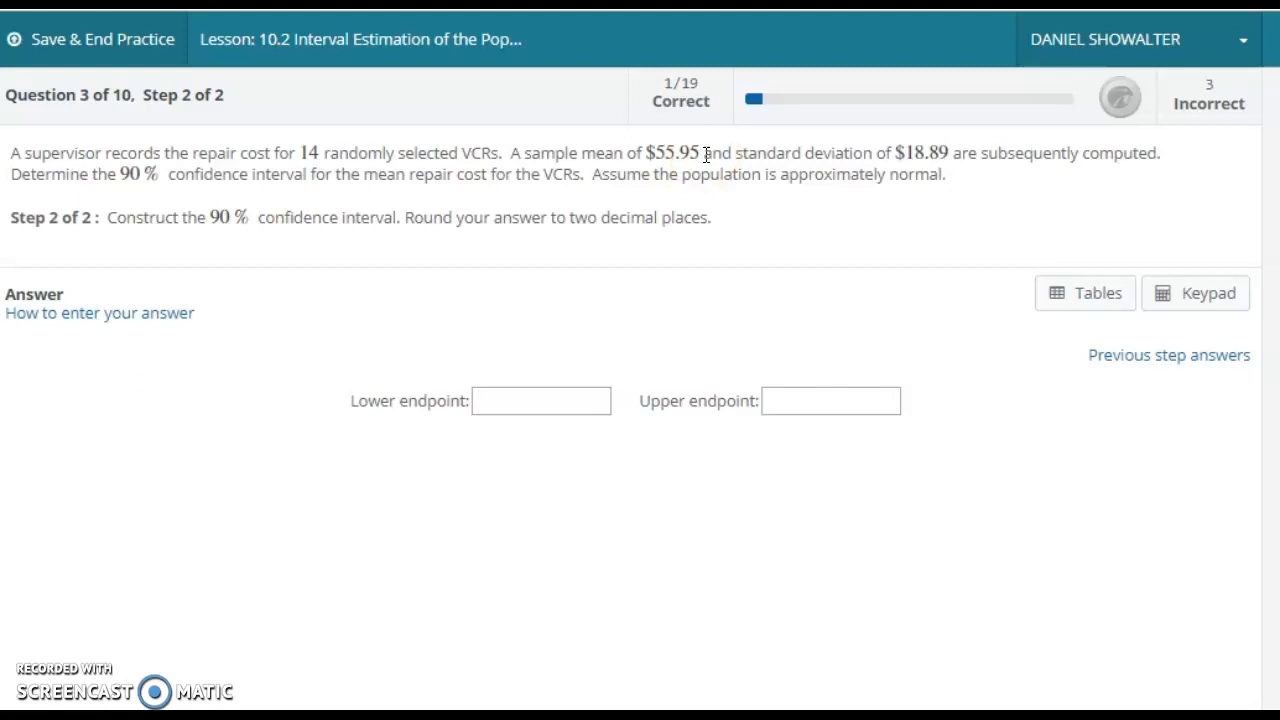
{"action": "left_click", "coordinate": [540, 400]}
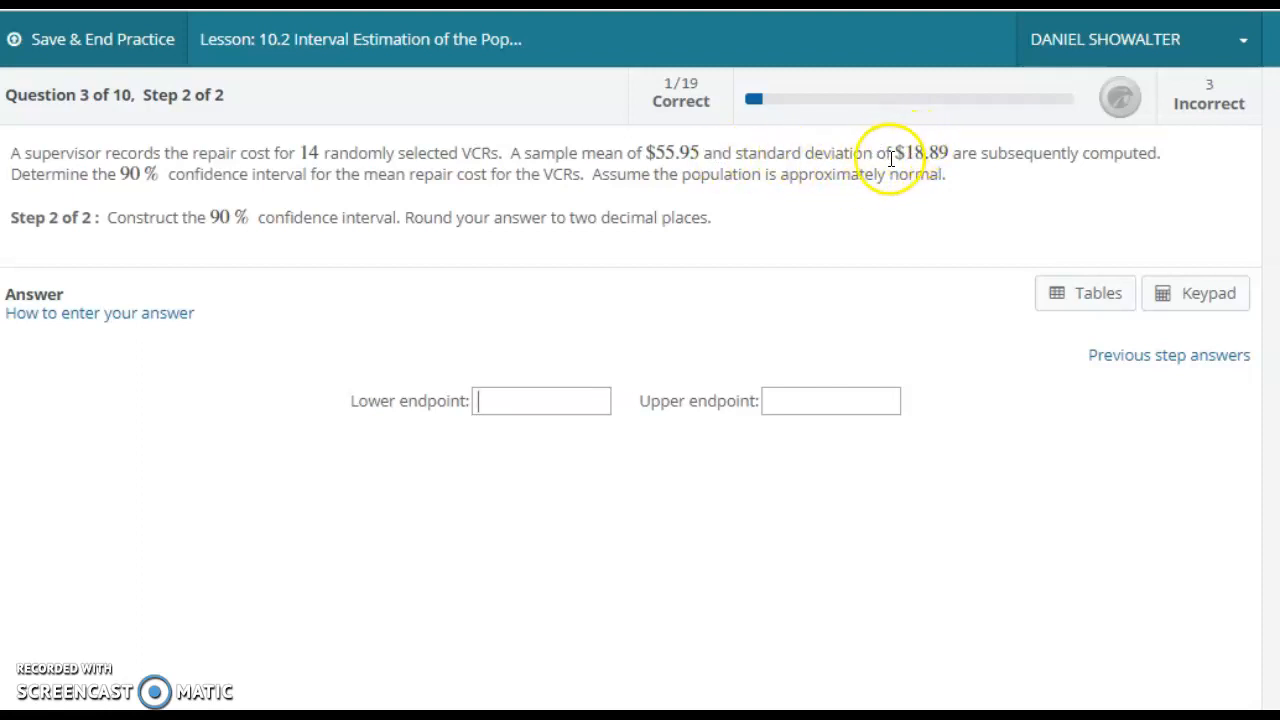
{"action": "mouse_move", "coordinate": [652, 196]}
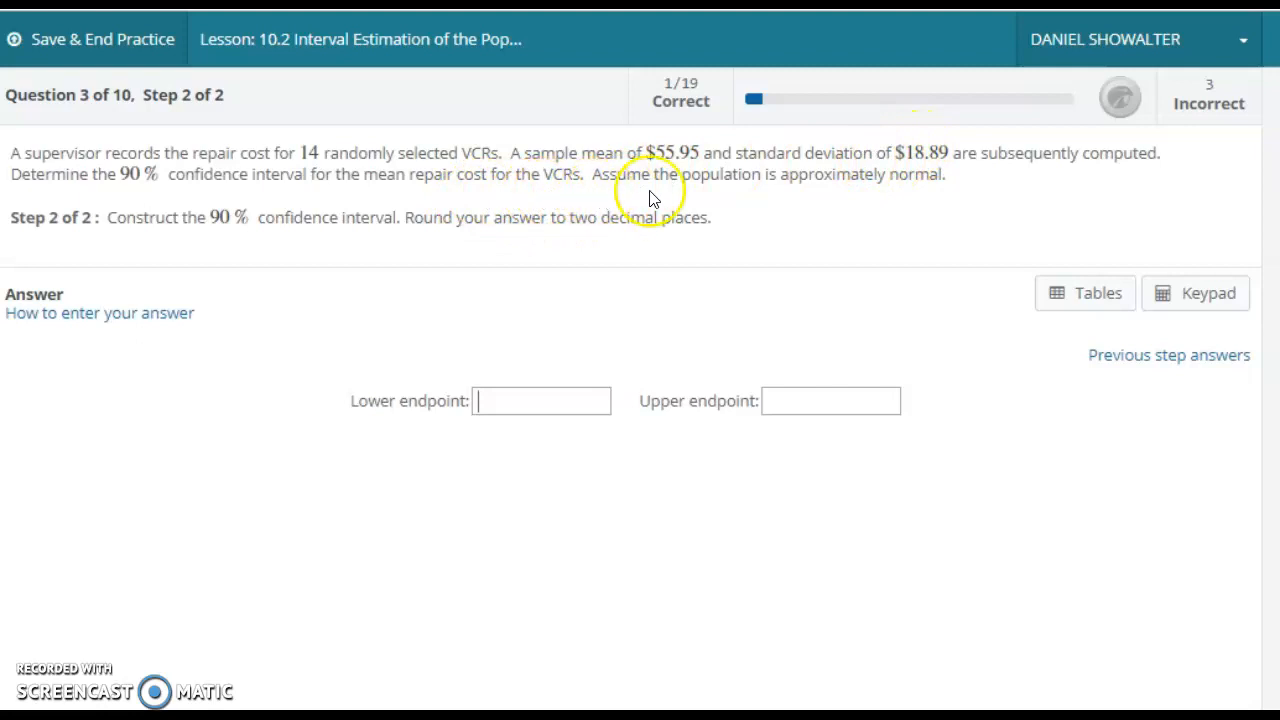
{"action": "mouse_move", "coordinate": [916, 156]}
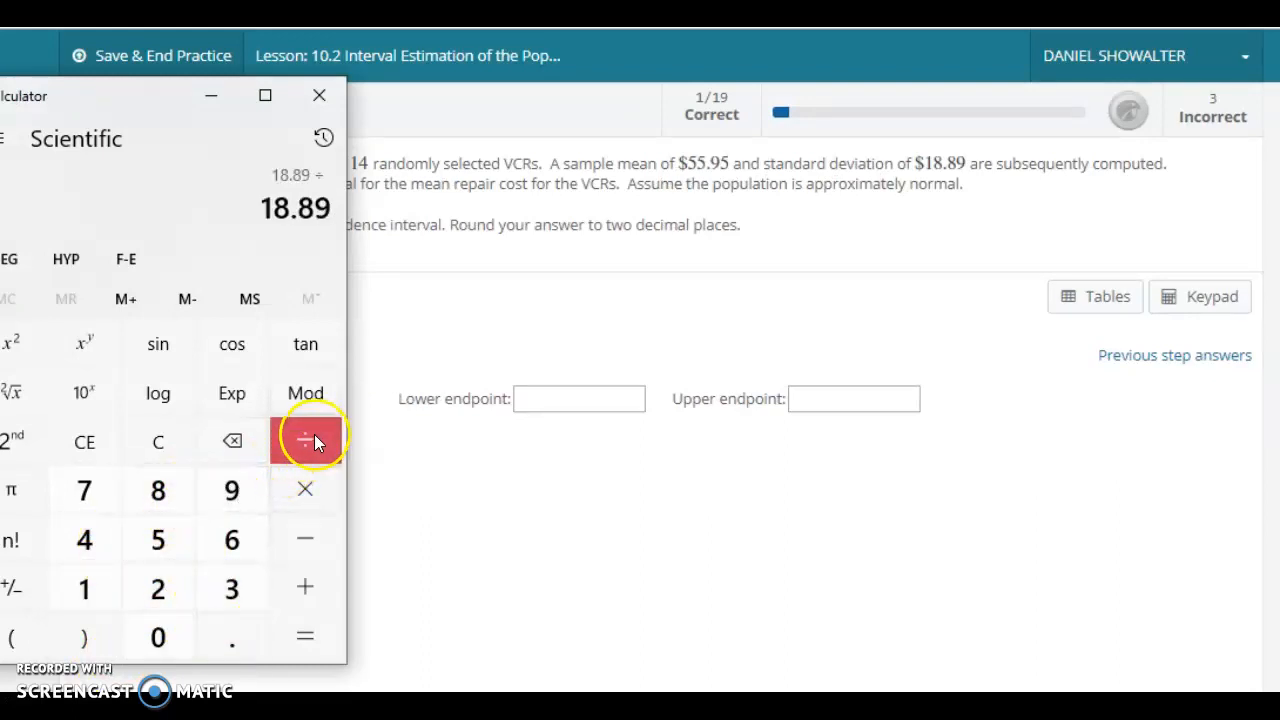
{"action": "mouse_move", "coordinate": [184, 558]}
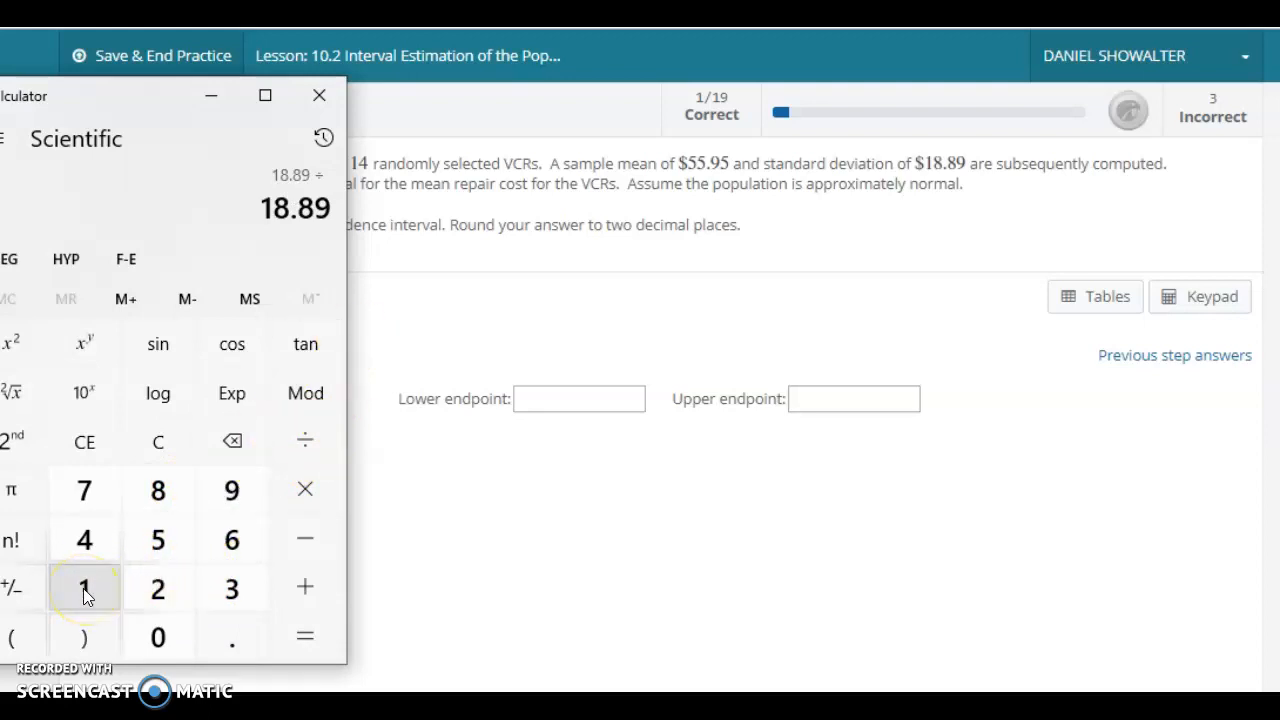
Compute the margin of error 1.771 × 18.89/√14 ≈ 8.94
{"action": "left_click", "coordinate": [12, 390]}
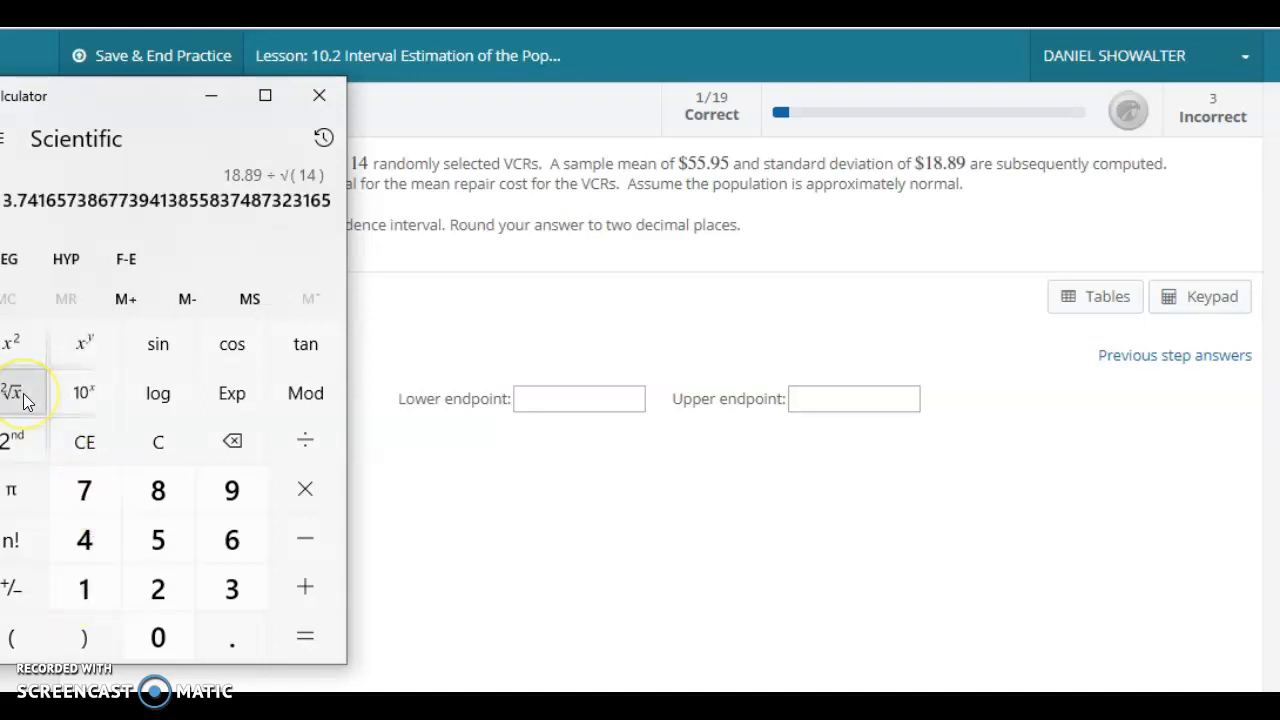
{"action": "left_click", "coordinate": [304, 636]}
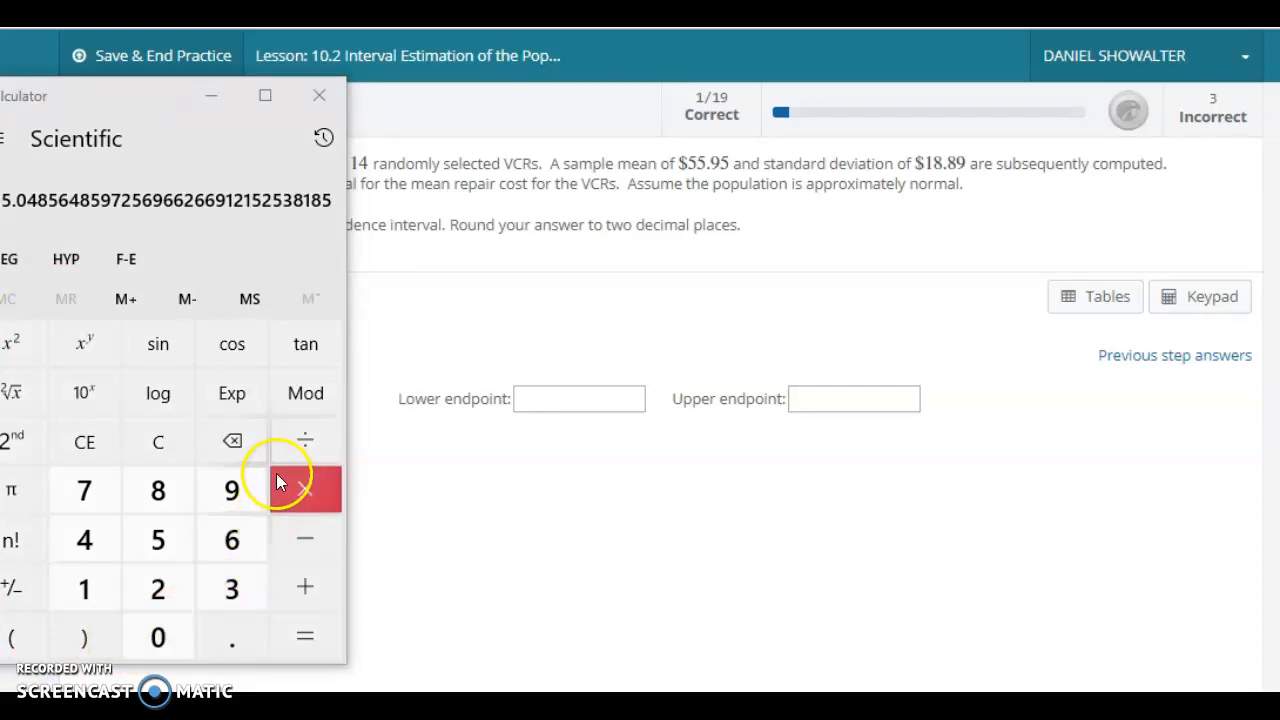
{"action": "left_click", "coordinate": [304, 488]}
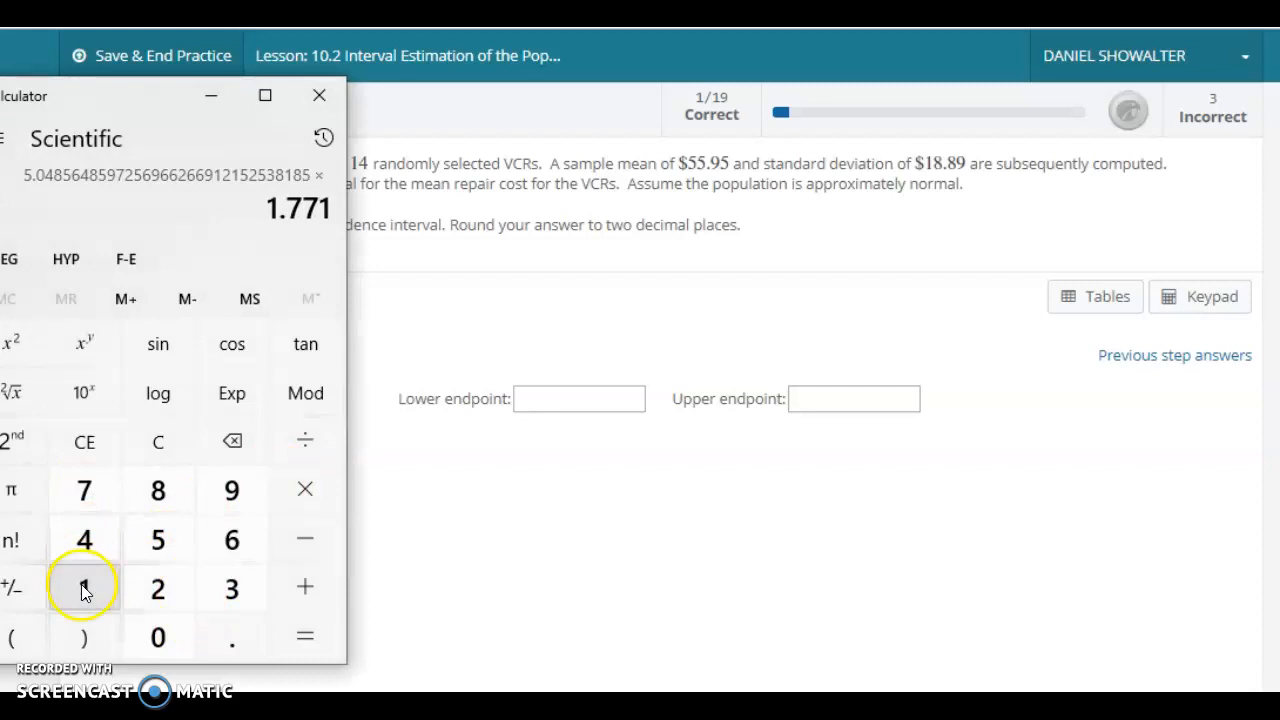
{"action": "left_click", "coordinate": [84, 588]}
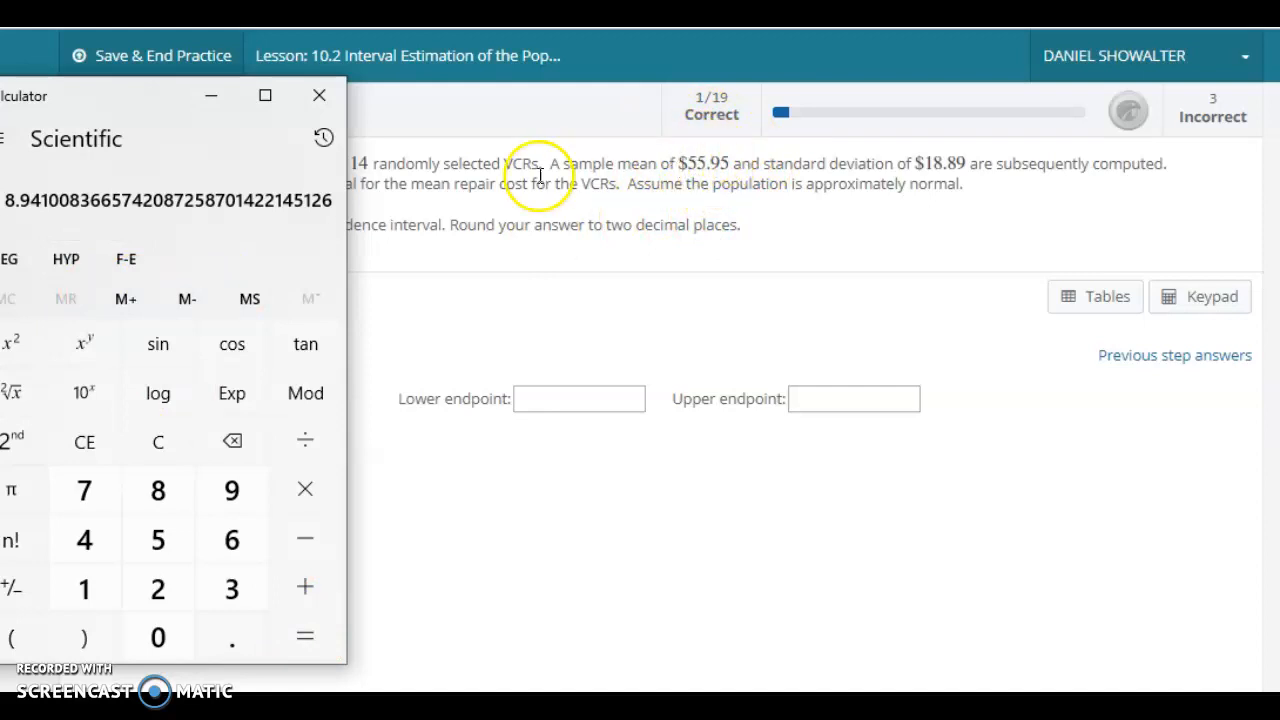
{"action": "mouse_move", "coordinate": [48, 184]}
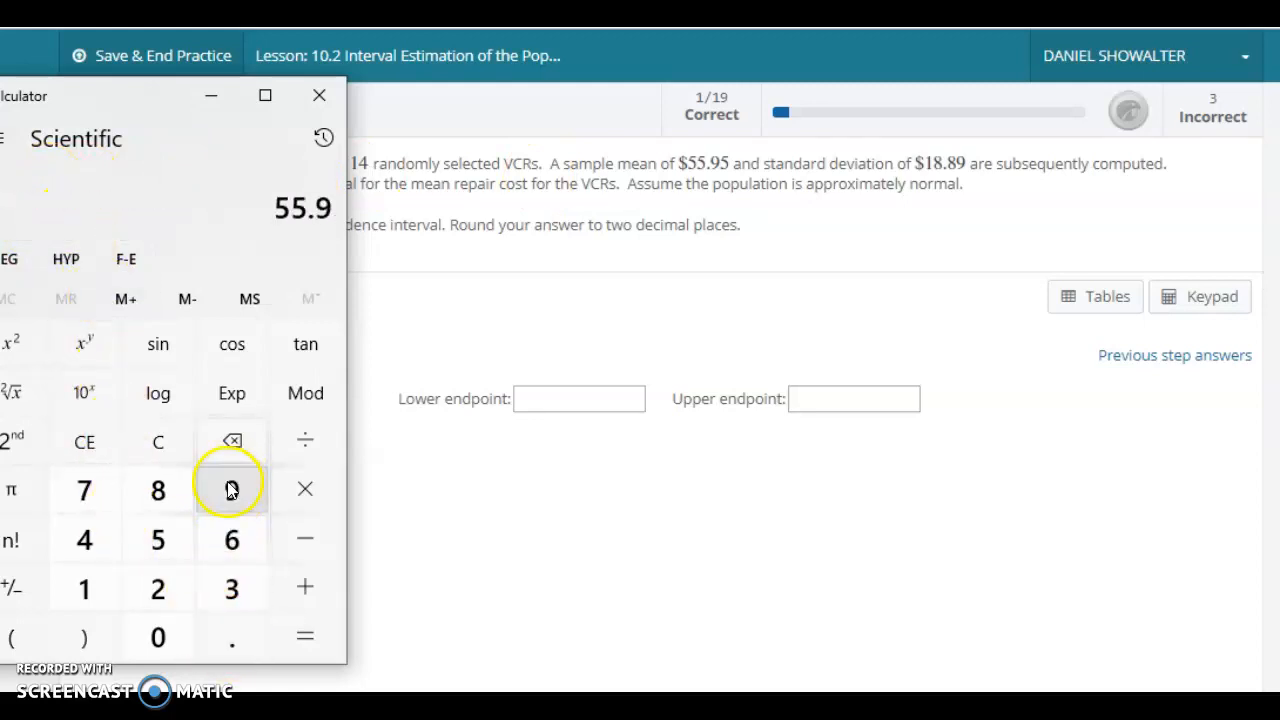
Subtract the 8.94 margin from the 55.95 mean to get the lower endpoint 47.01
{"action": "left_click", "coordinate": [158, 490]}
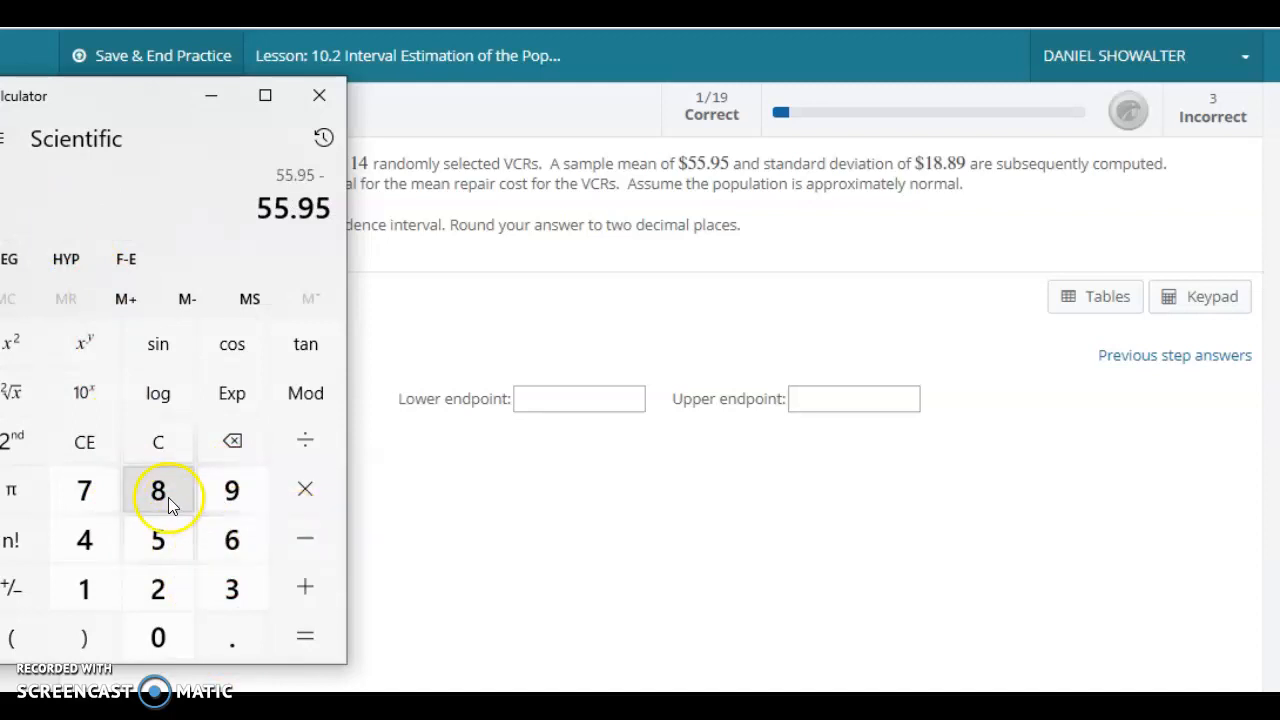
{"action": "left_click", "coordinate": [232, 490]}
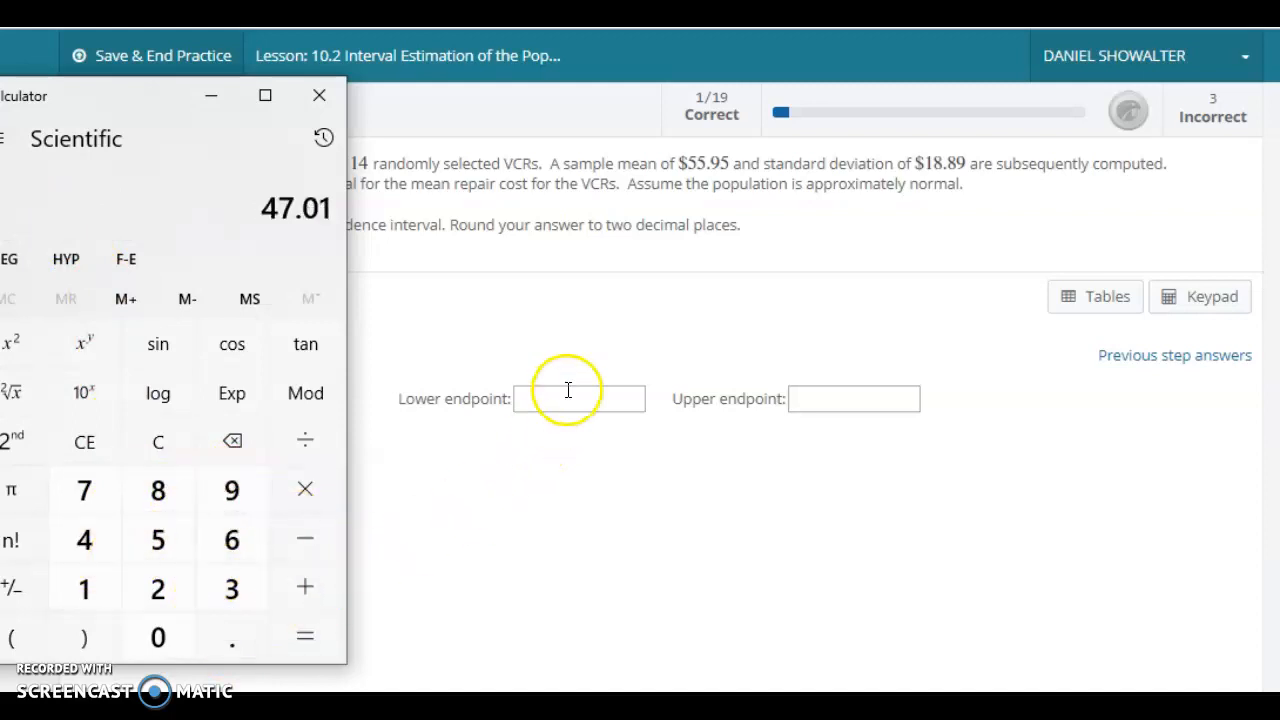
Enter 47.01 as the lower endpoint and compute 55.95 + 8.94 for the upper endpoint
{"action": "type", "text": "47.01"}
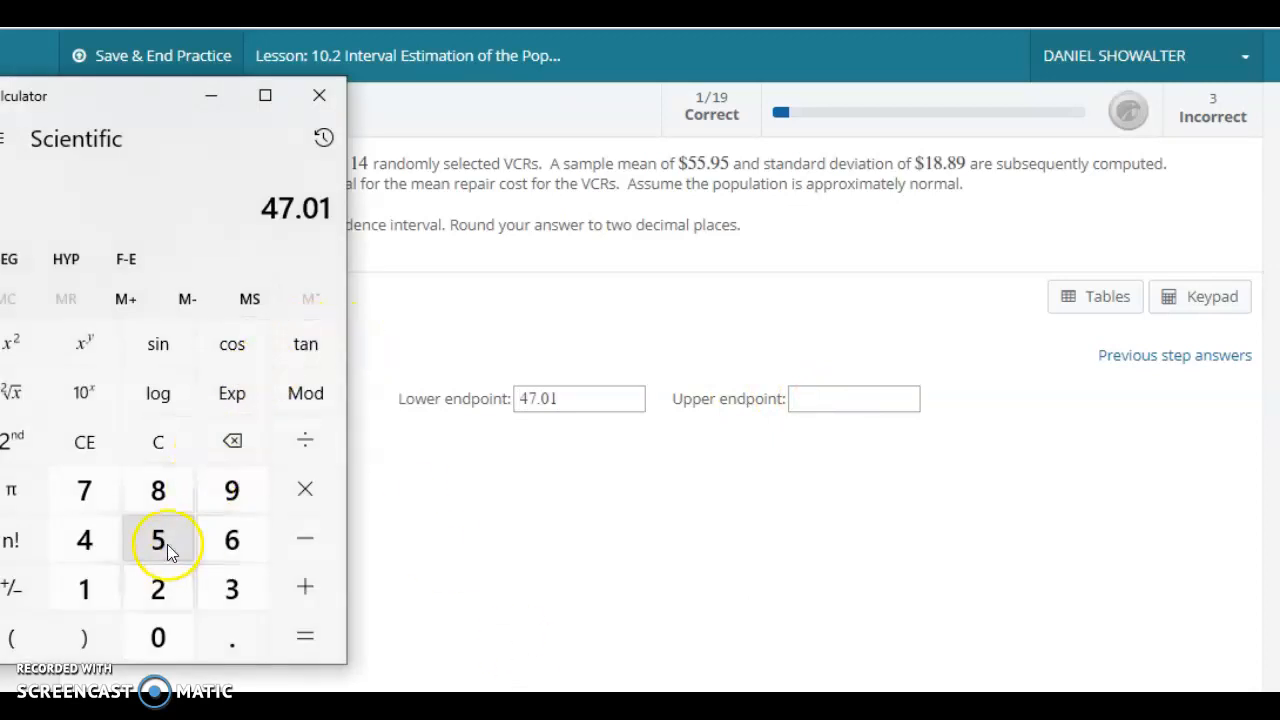
{"action": "left_click", "coordinate": [232, 488]}
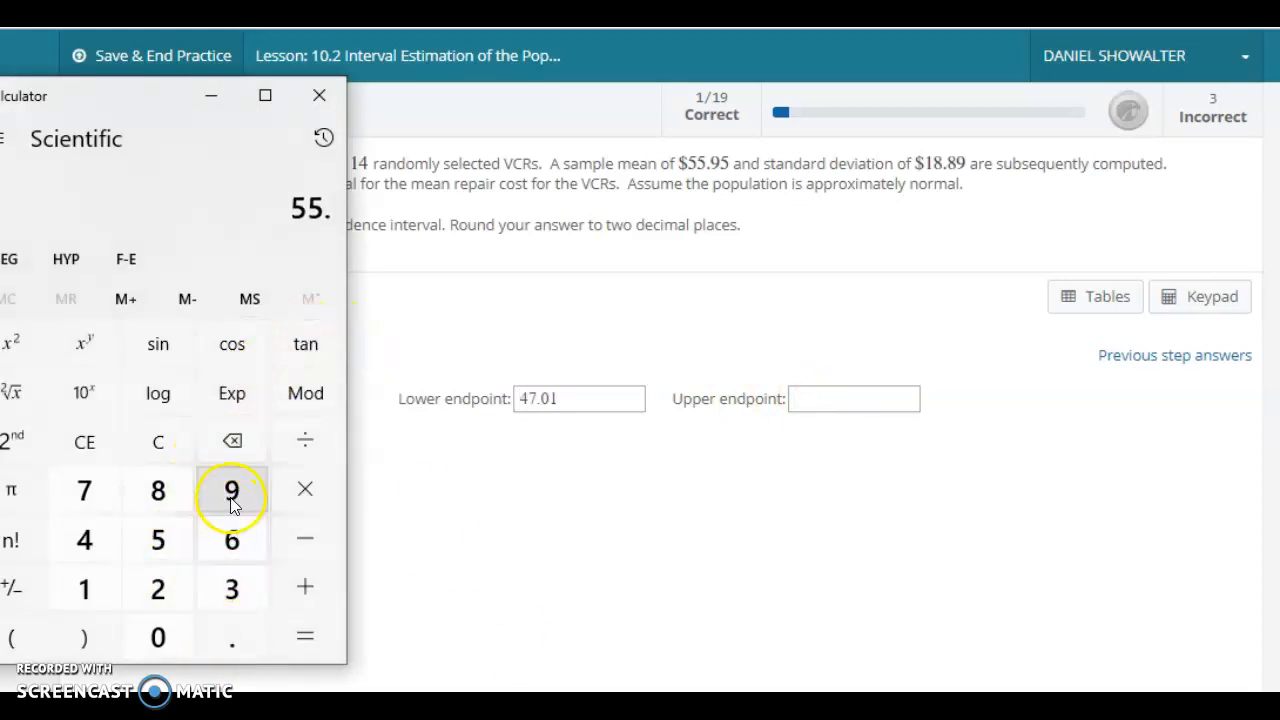
{"action": "left_click", "coordinate": [156, 442]}
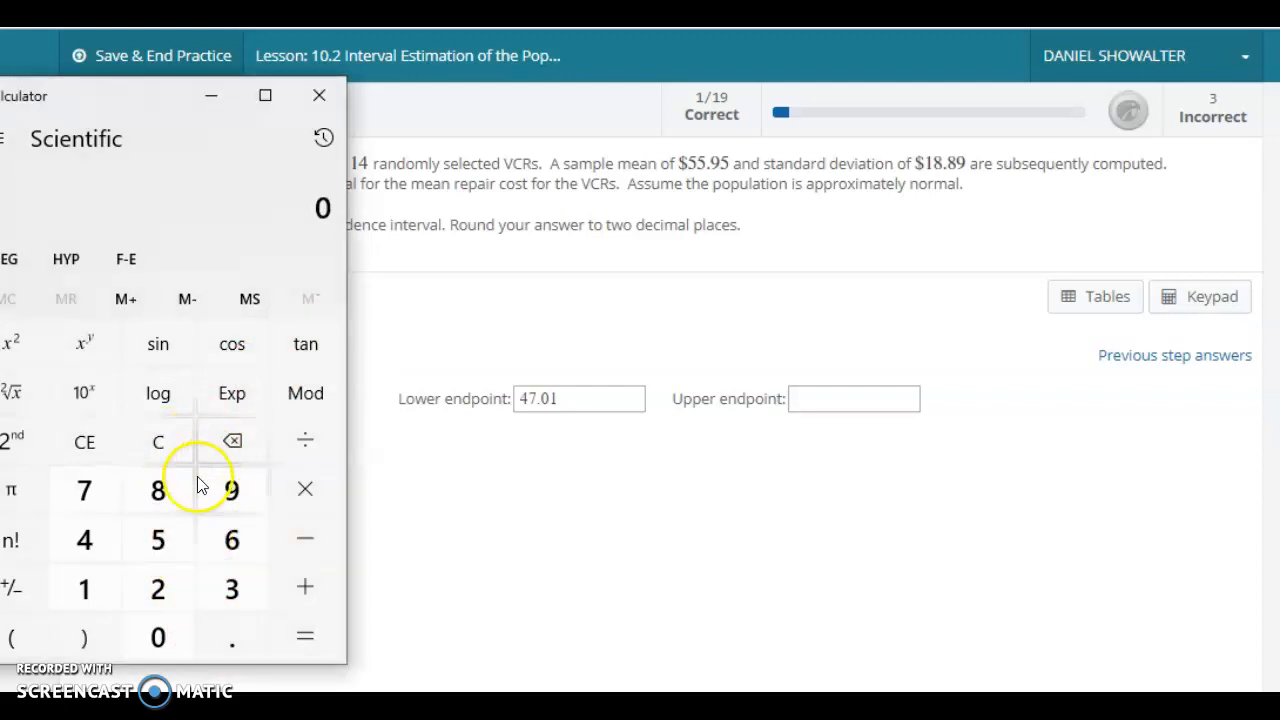
{"action": "left_click", "coordinate": [232, 488]}
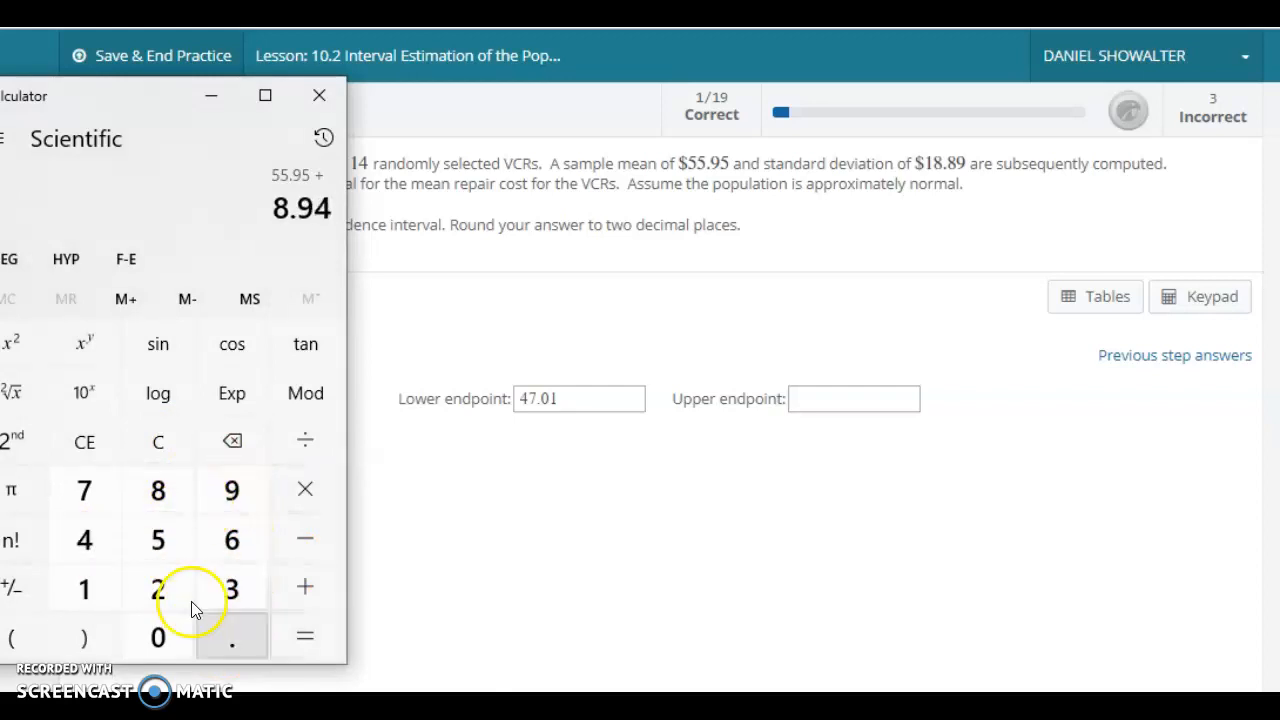
Enter 64.89 as the upper endpoint of the 90% confidence interval
{"action": "left_click", "coordinate": [852, 398]}
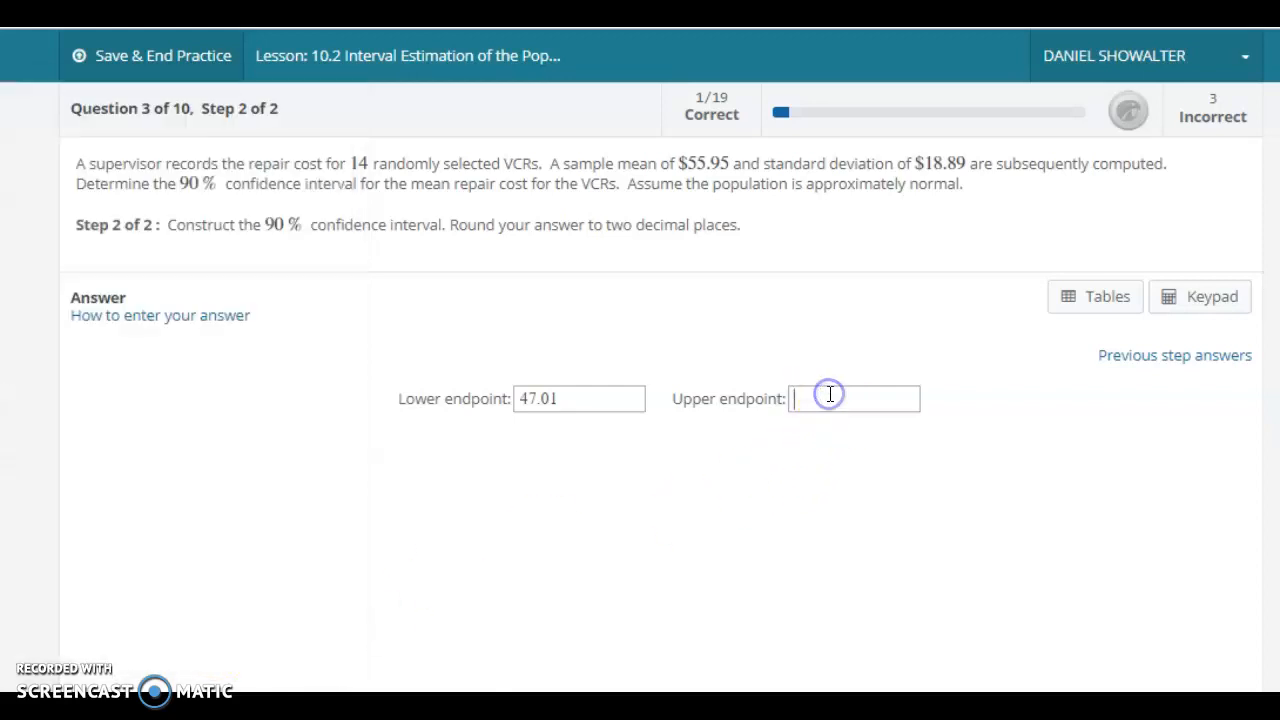
{"action": "type", "text": "64.89"}
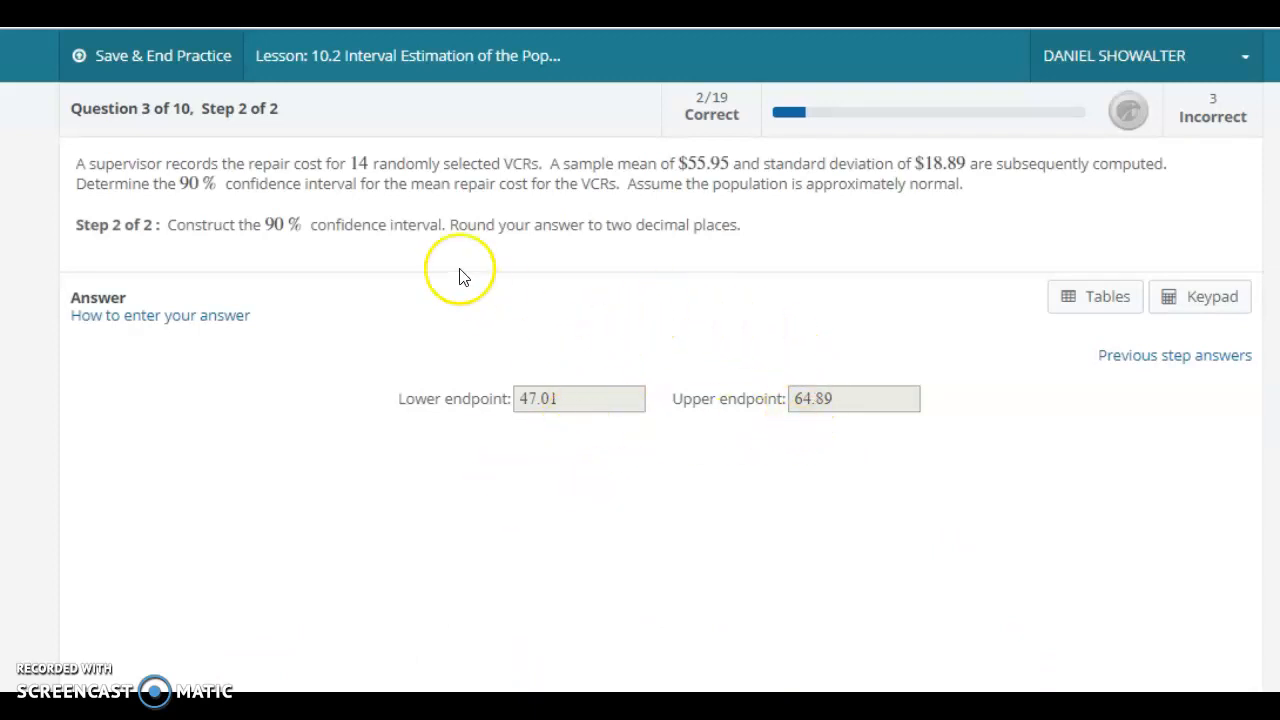
{"action": "mouse_move", "coordinate": [822, 386]}
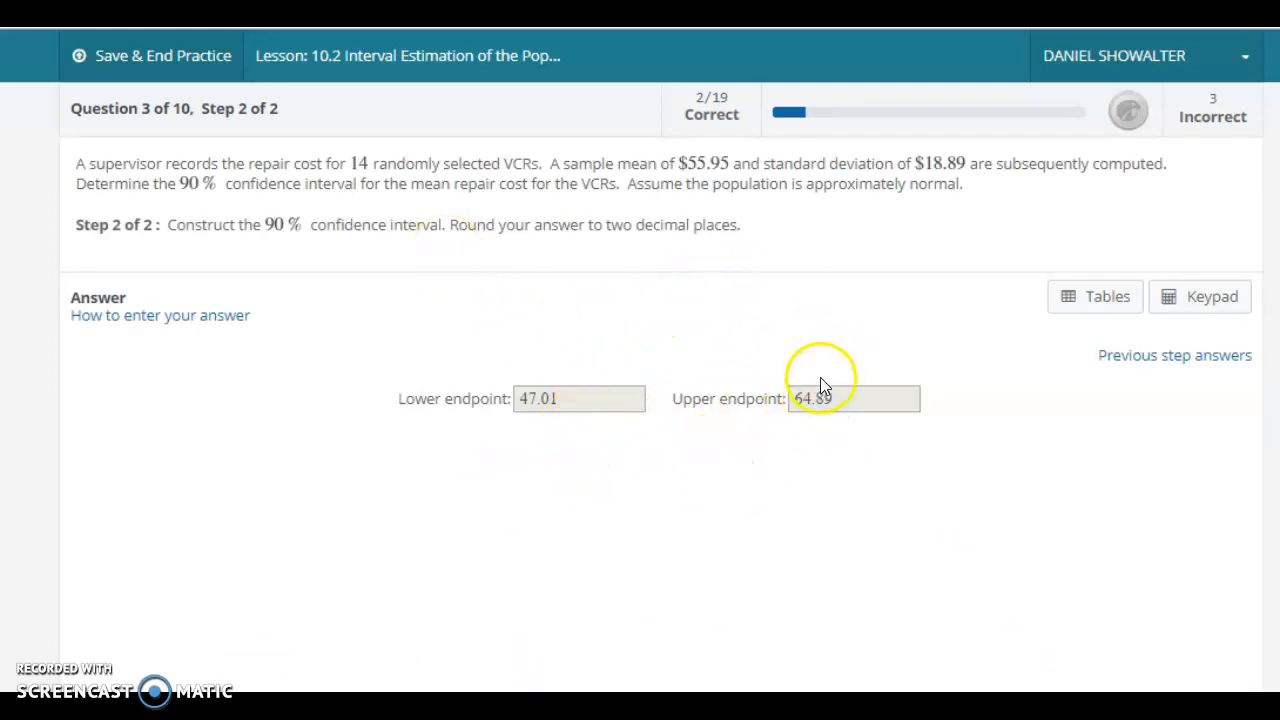
{"action": "mouse_move", "coordinate": [408, 176]}
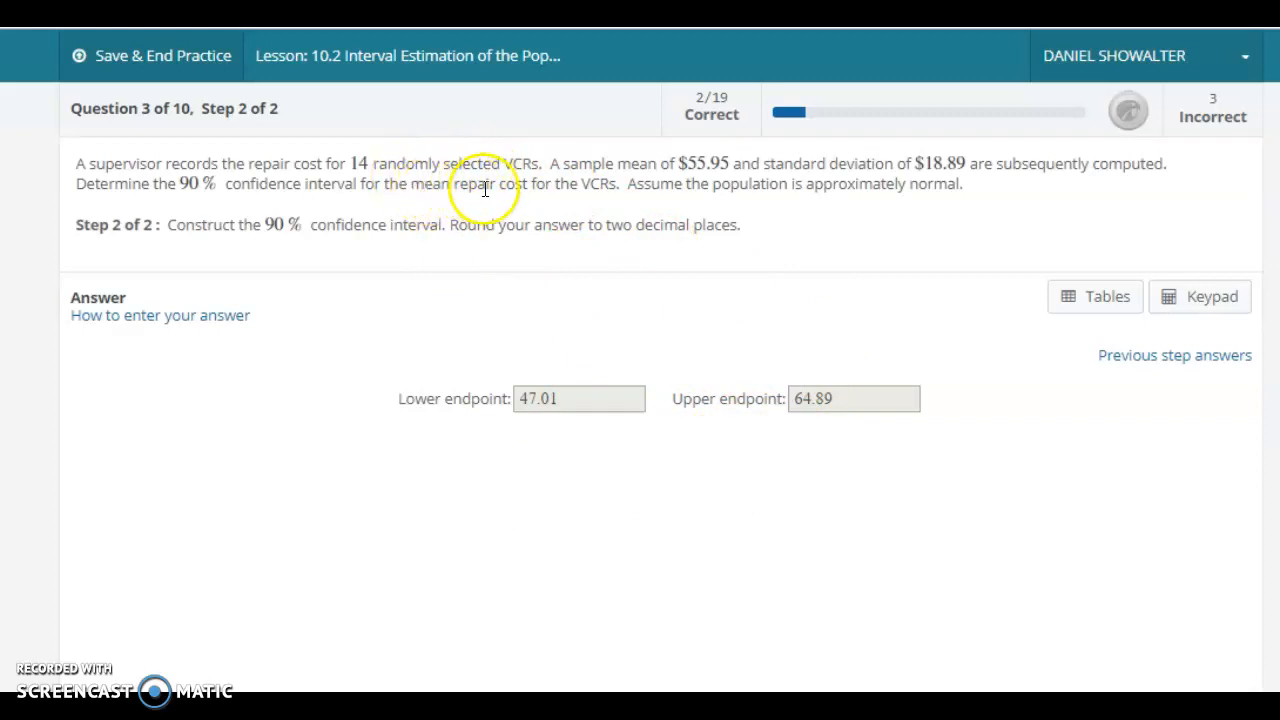
{"action": "mouse_move", "coordinate": [716, 204]}
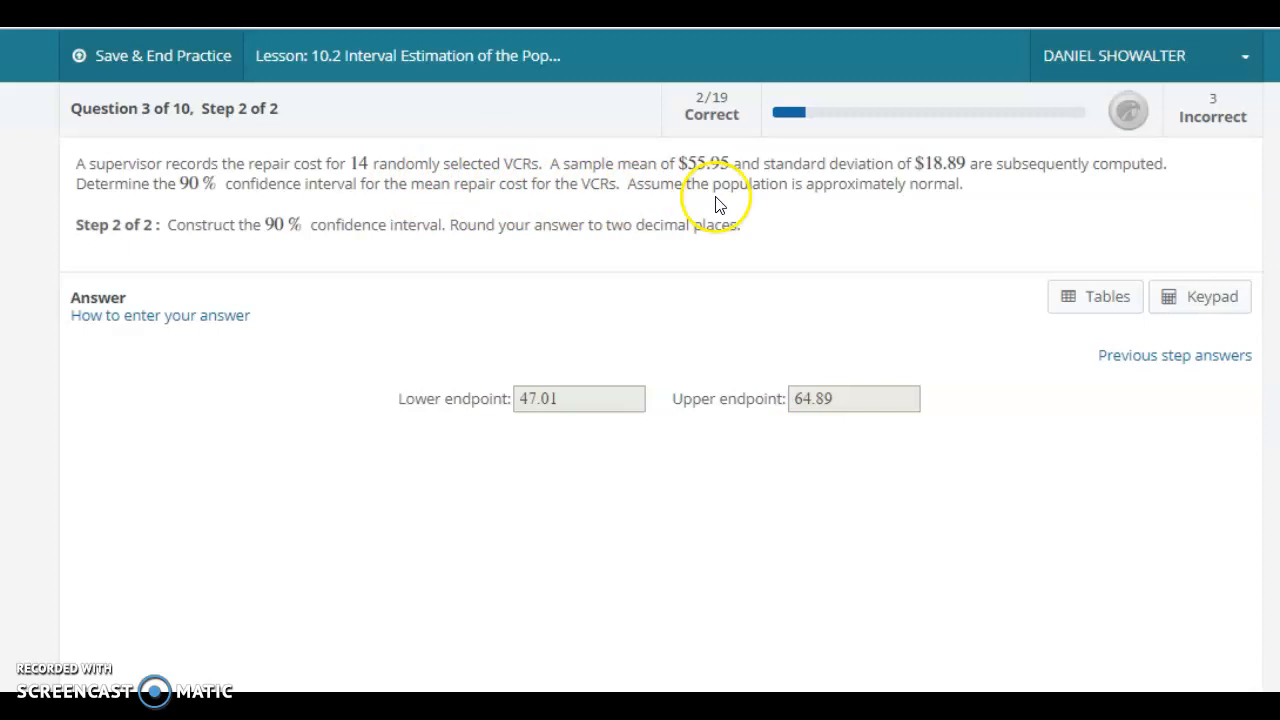
{"action": "mouse_move", "coordinate": [664, 356]}
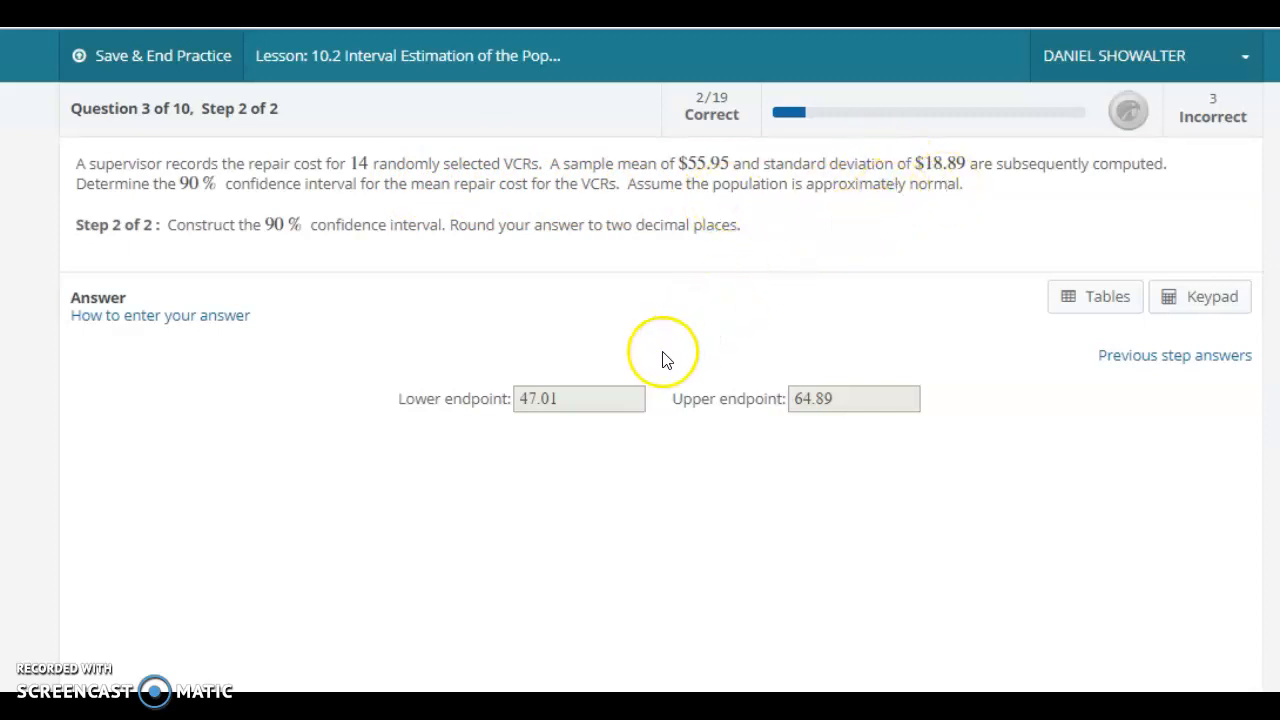
{"action": "mouse_move", "coordinate": [224, 178]}
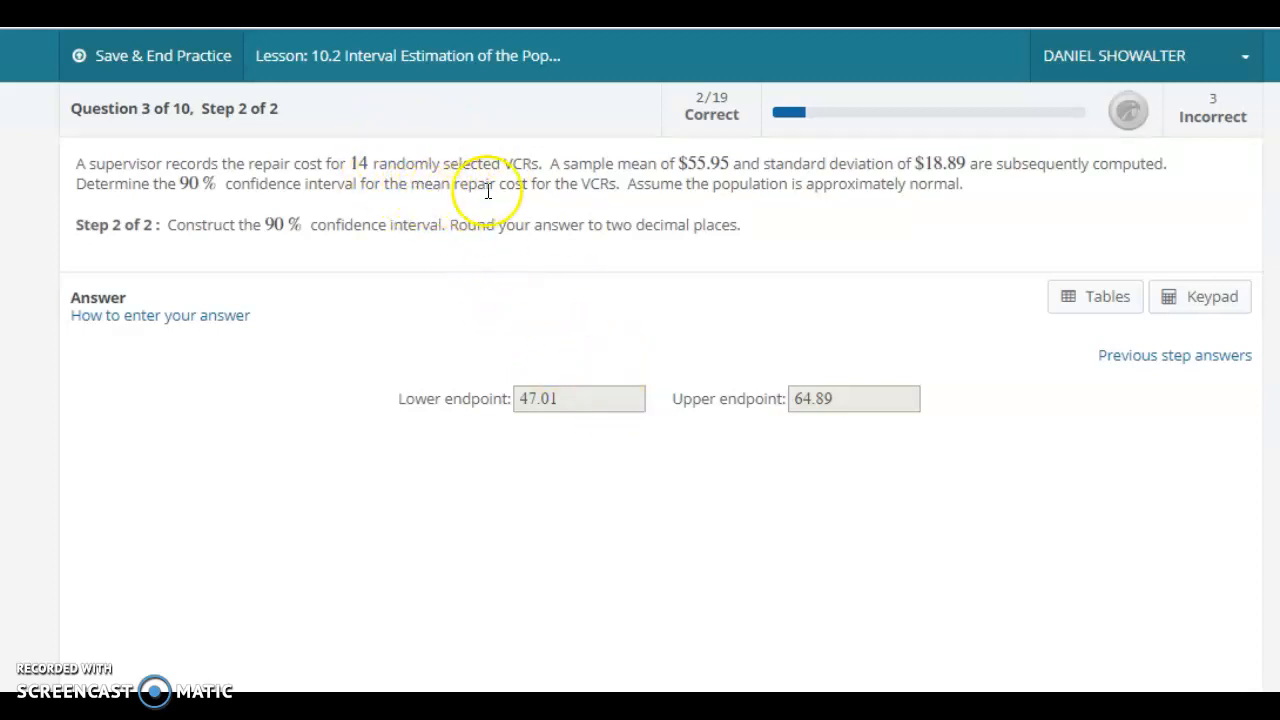
{"action": "mouse_move", "coordinate": [408, 156]}
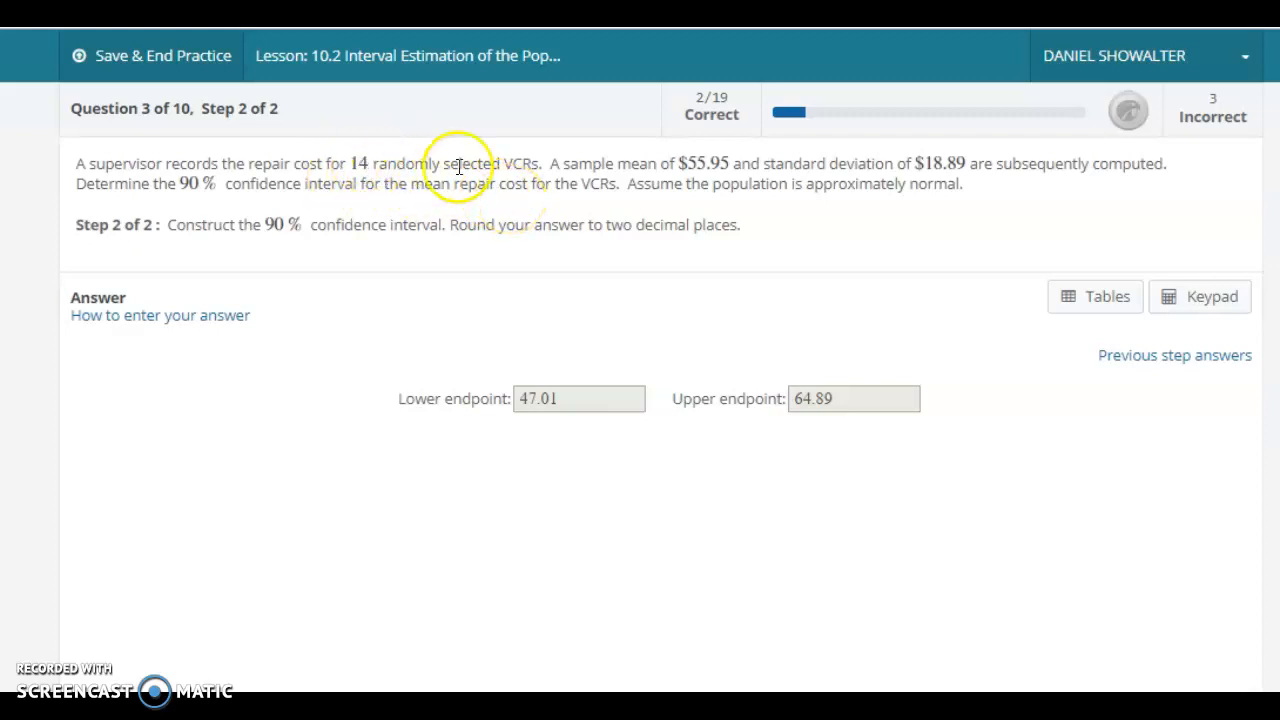
{"action": "mouse_move", "coordinate": [464, 220]}
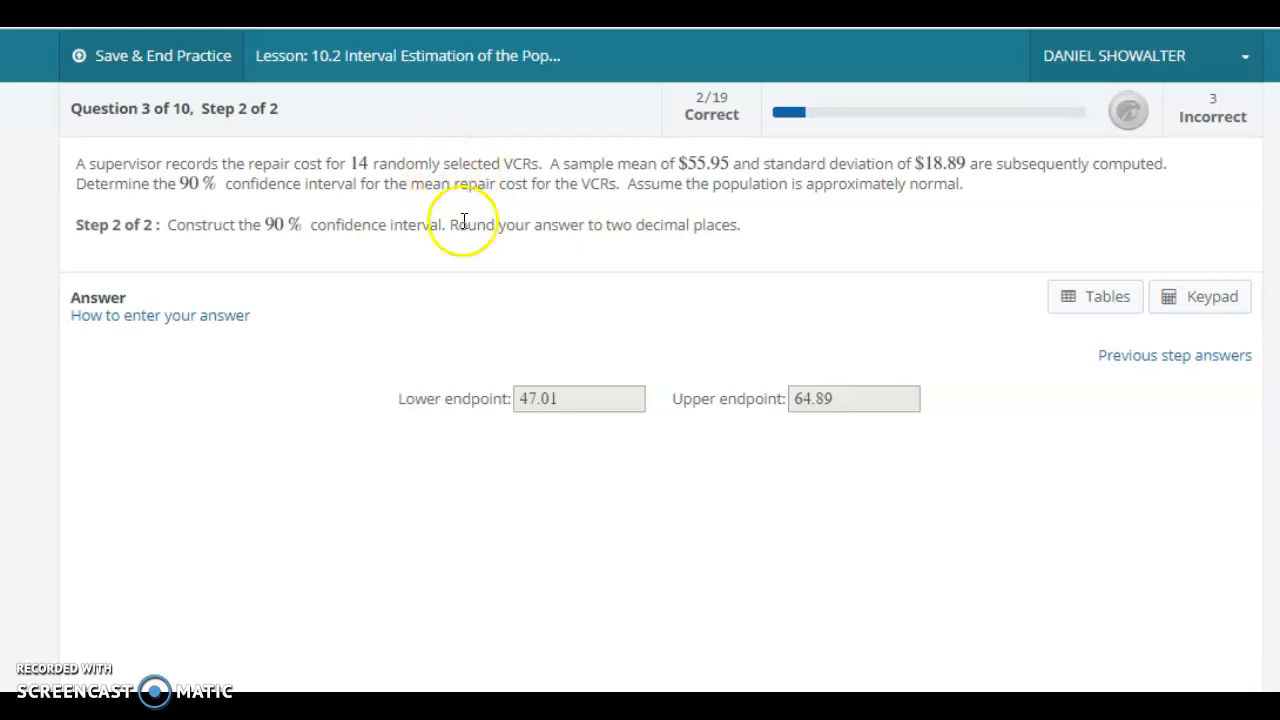